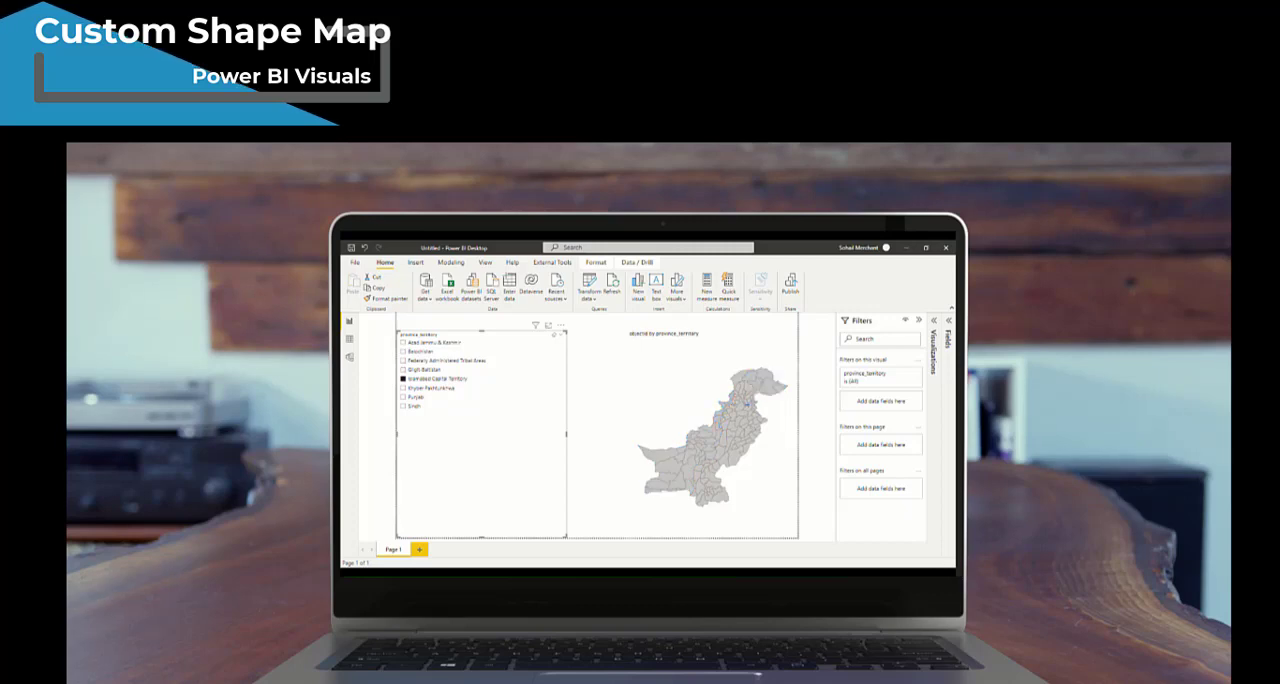
- Download Pakistan's administrative areas from DIVA-GIS country-level data as PAK_adm.zip
left_click(403, 397)
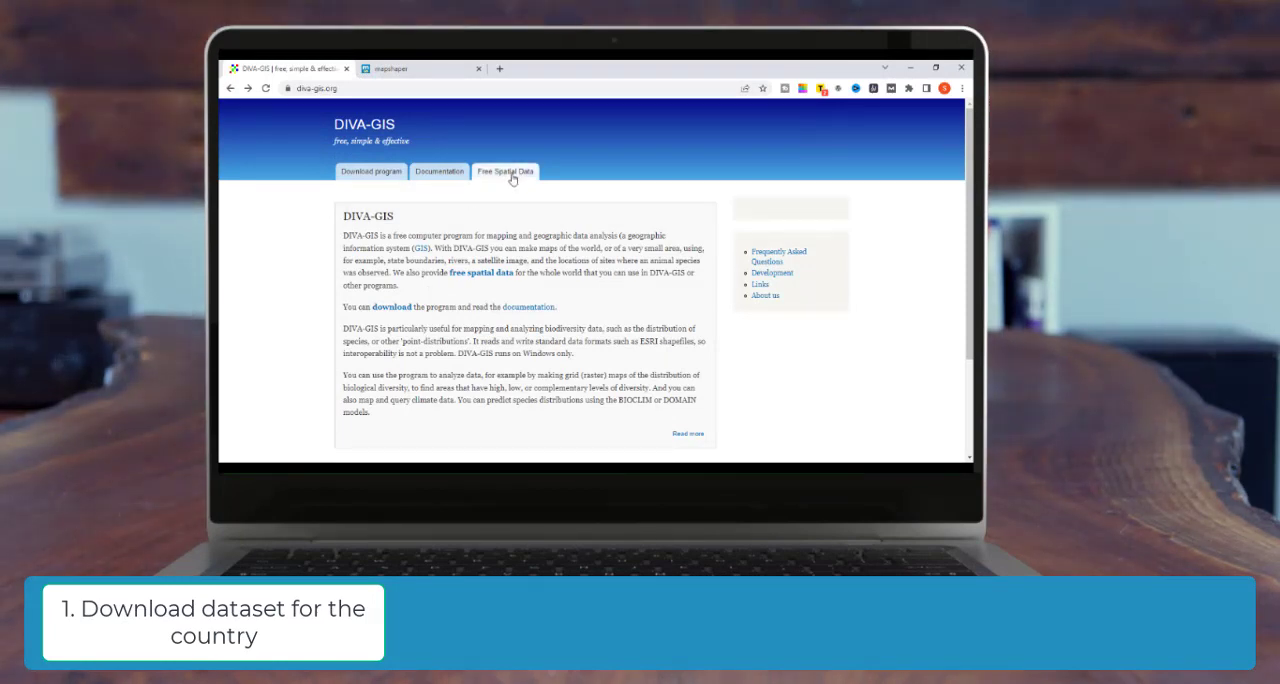
mouse_move(506, 171)
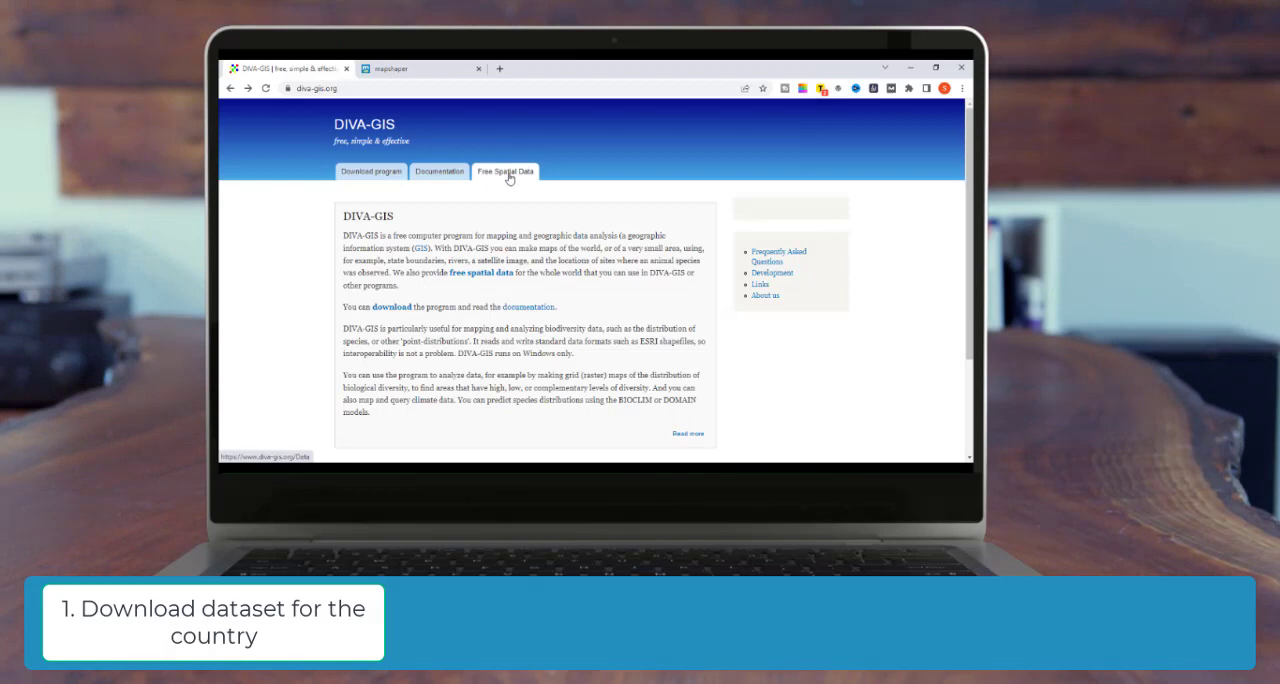
left_click(505, 171)
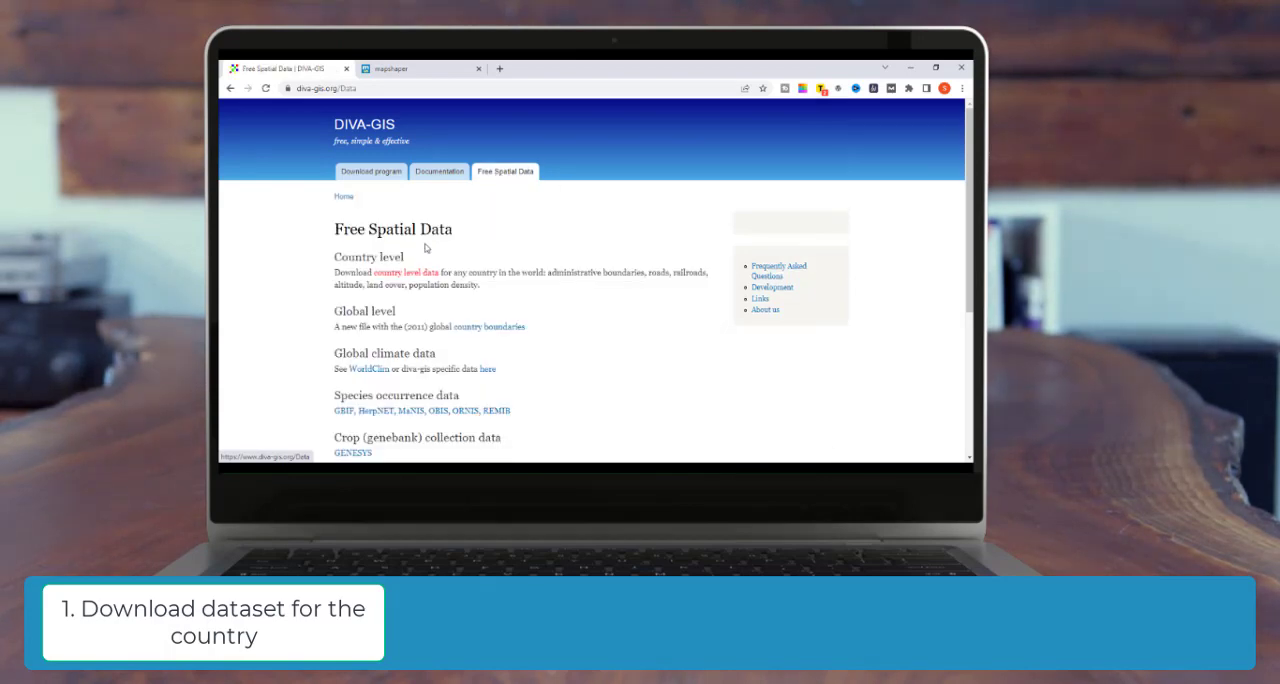
left_click(406, 272)
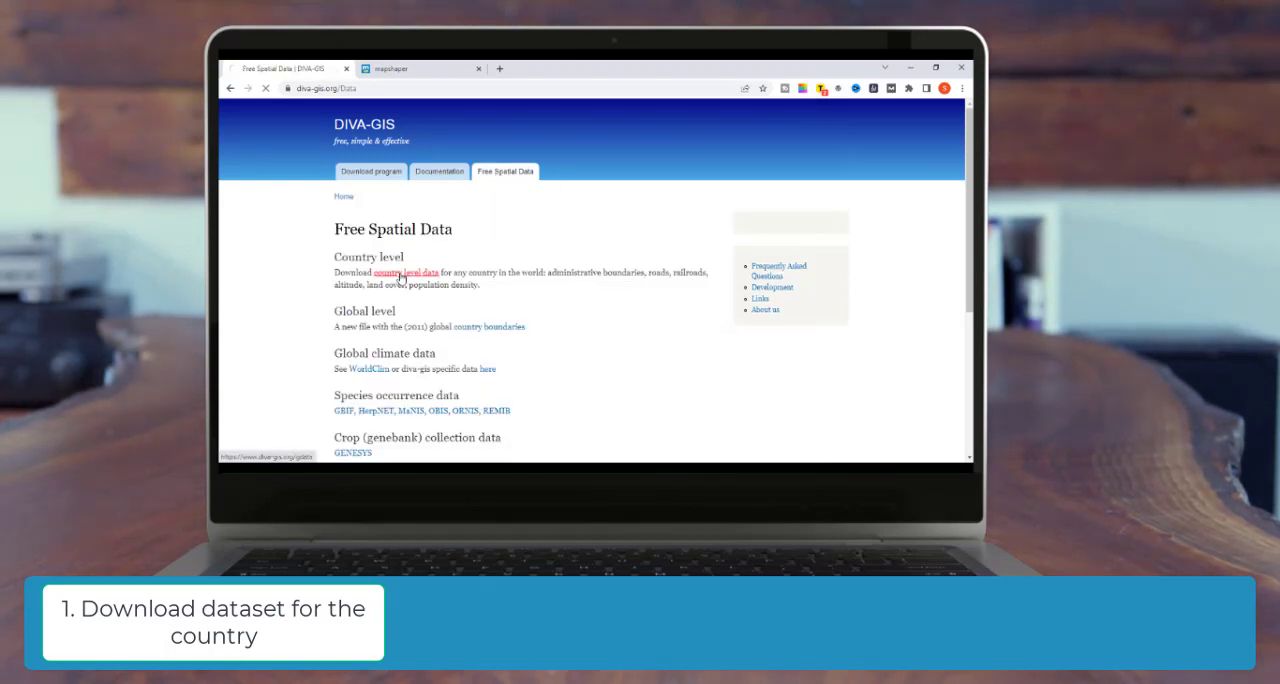
left_click(406, 272)
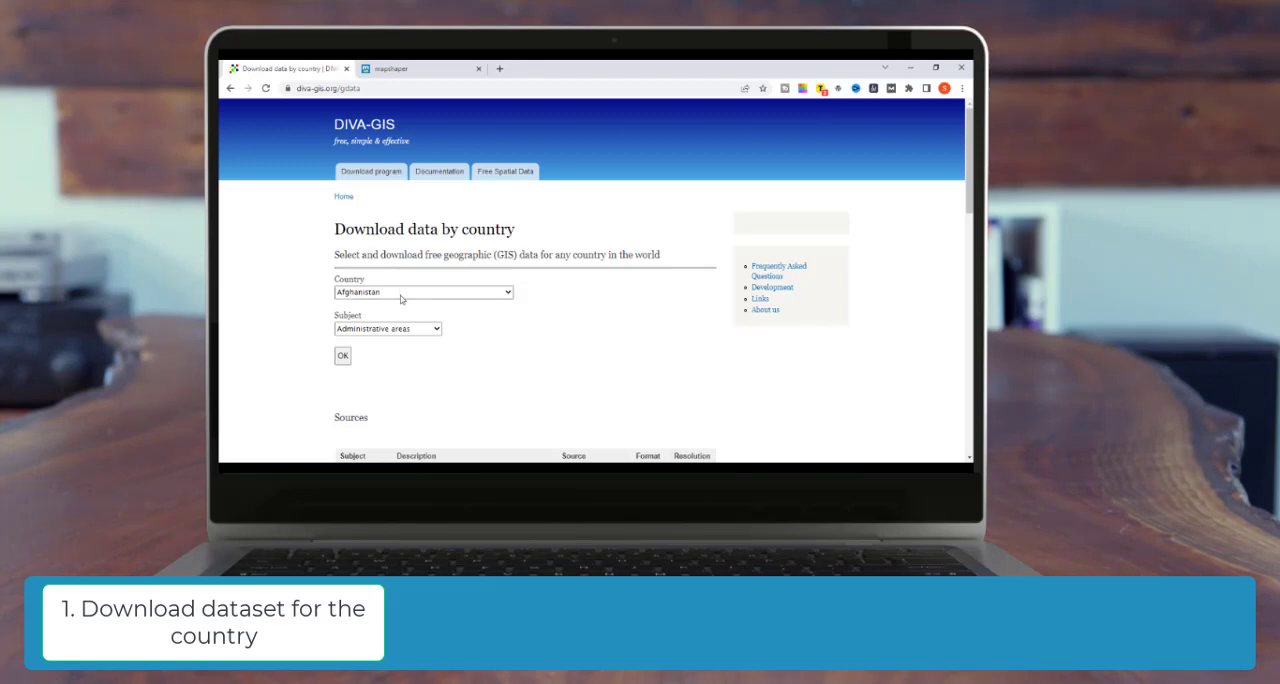
left_click(423, 291)
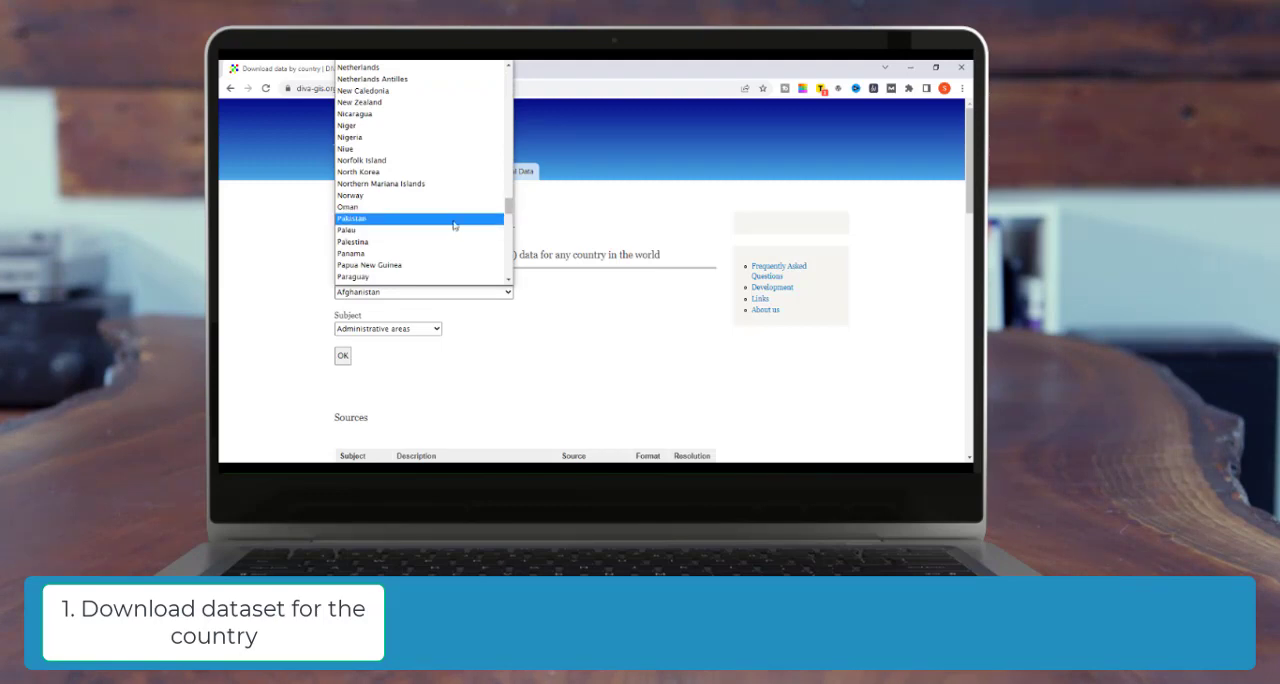
left_click(352, 219)
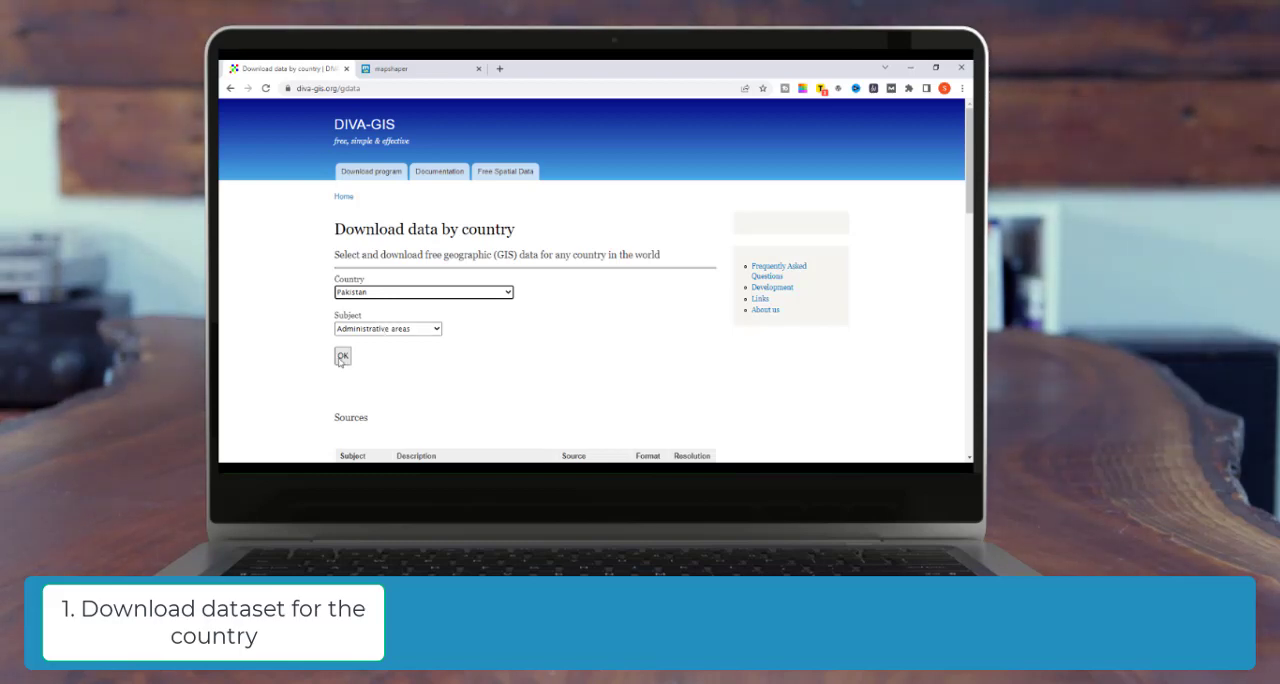
left_click(342, 356)
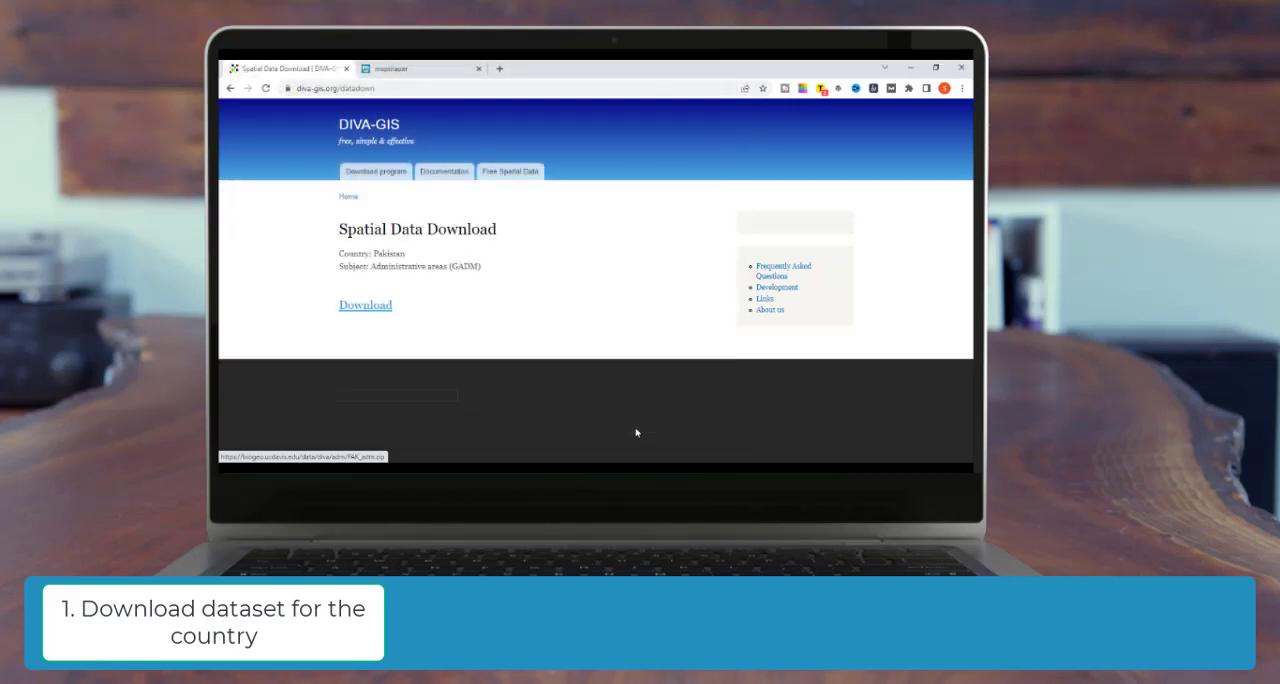
left_click(365, 305)
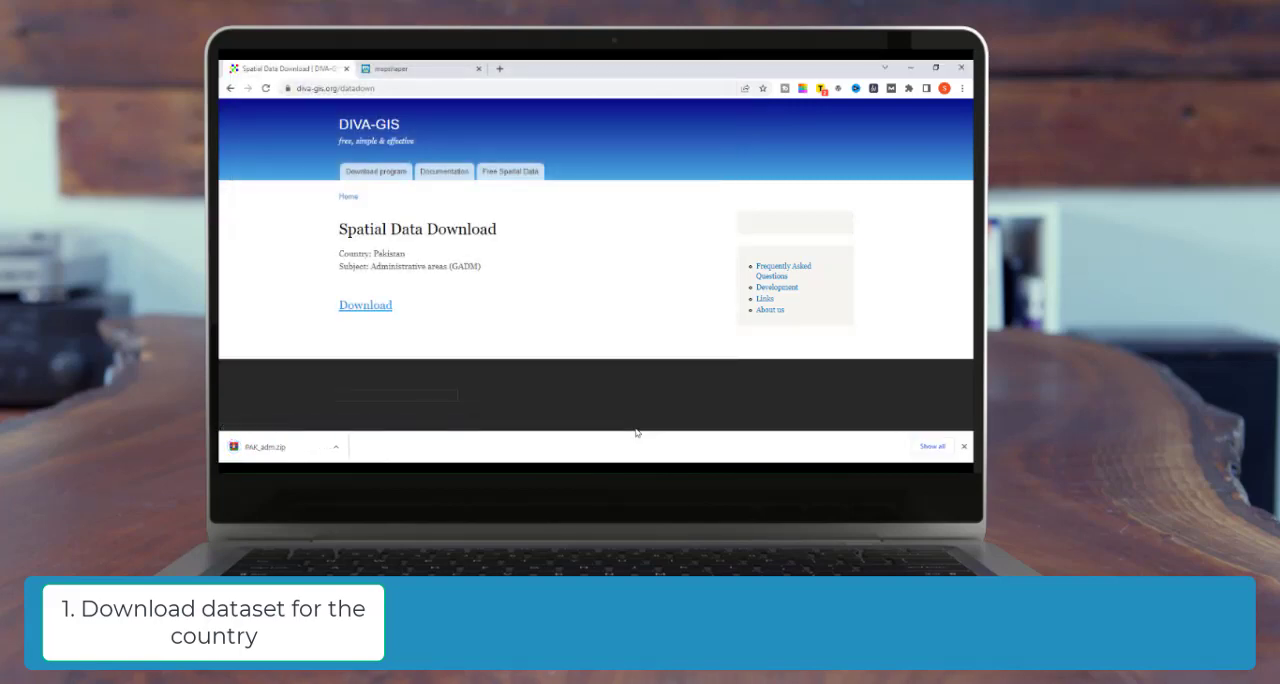
left_click(420, 68)
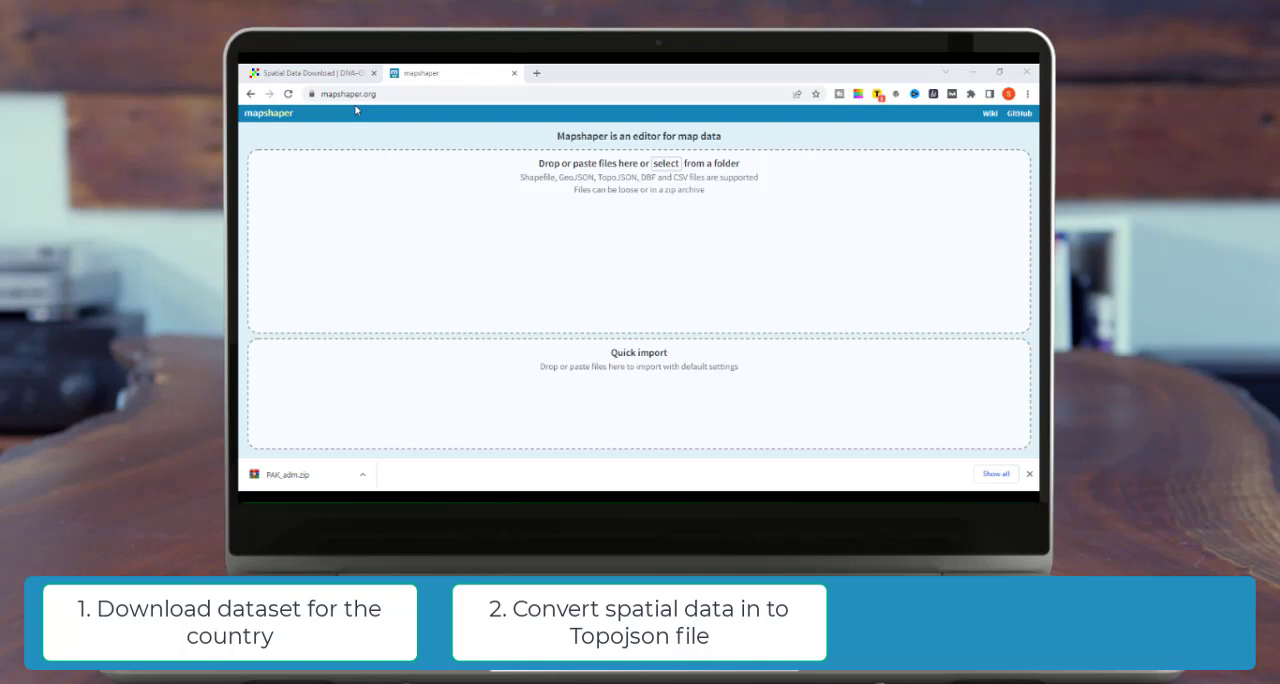
mouse_move(826, 166)
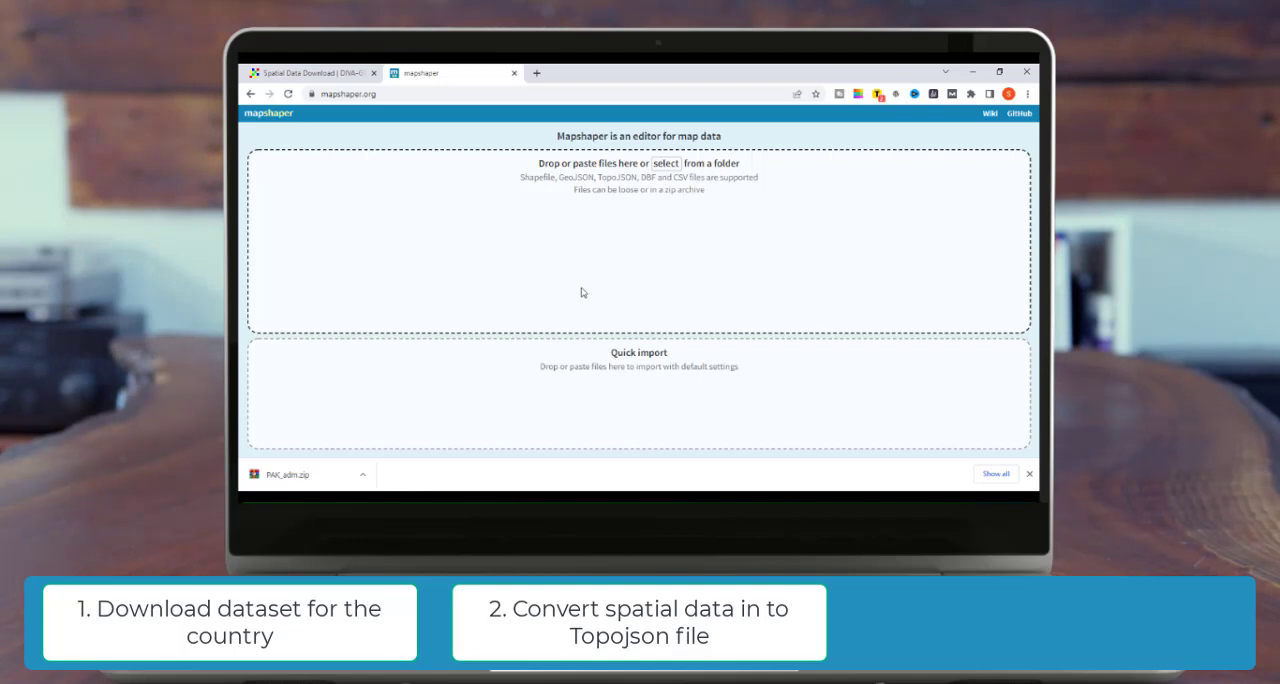
mouse_move(605, 262)
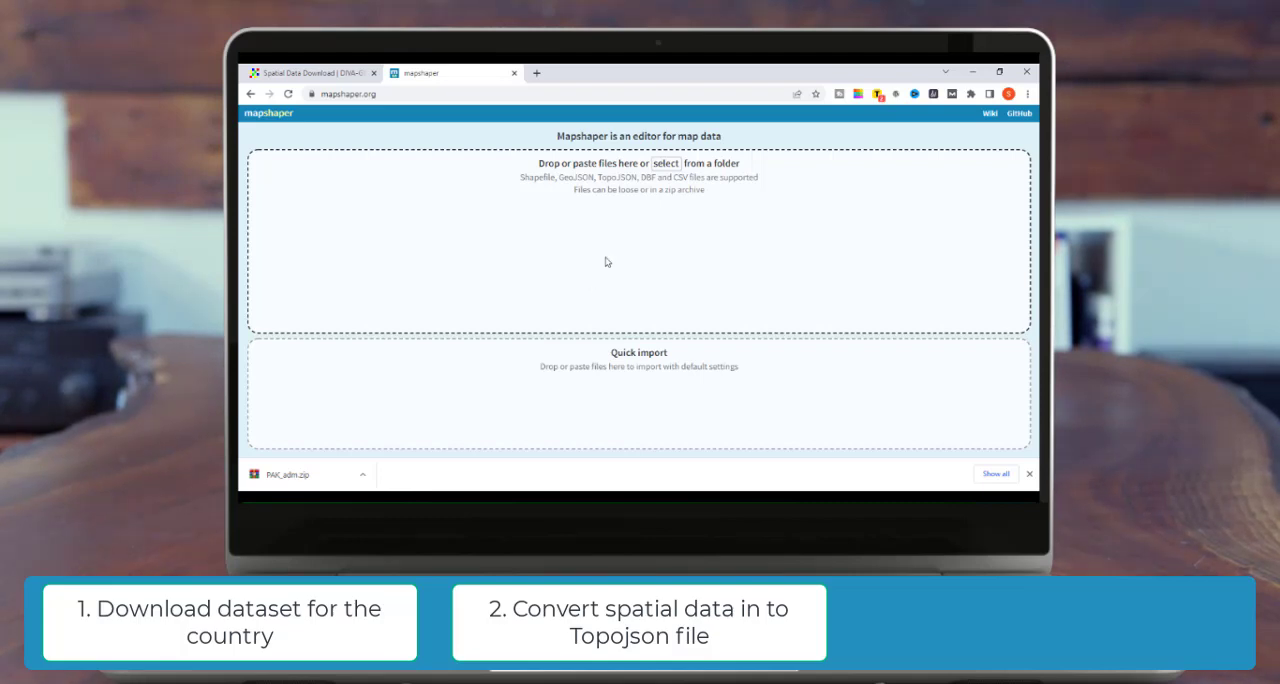
- Import the PAK_adm.zip shapefiles into mapshaper, loading the PAK_adm0 layer
left_click(666, 163)
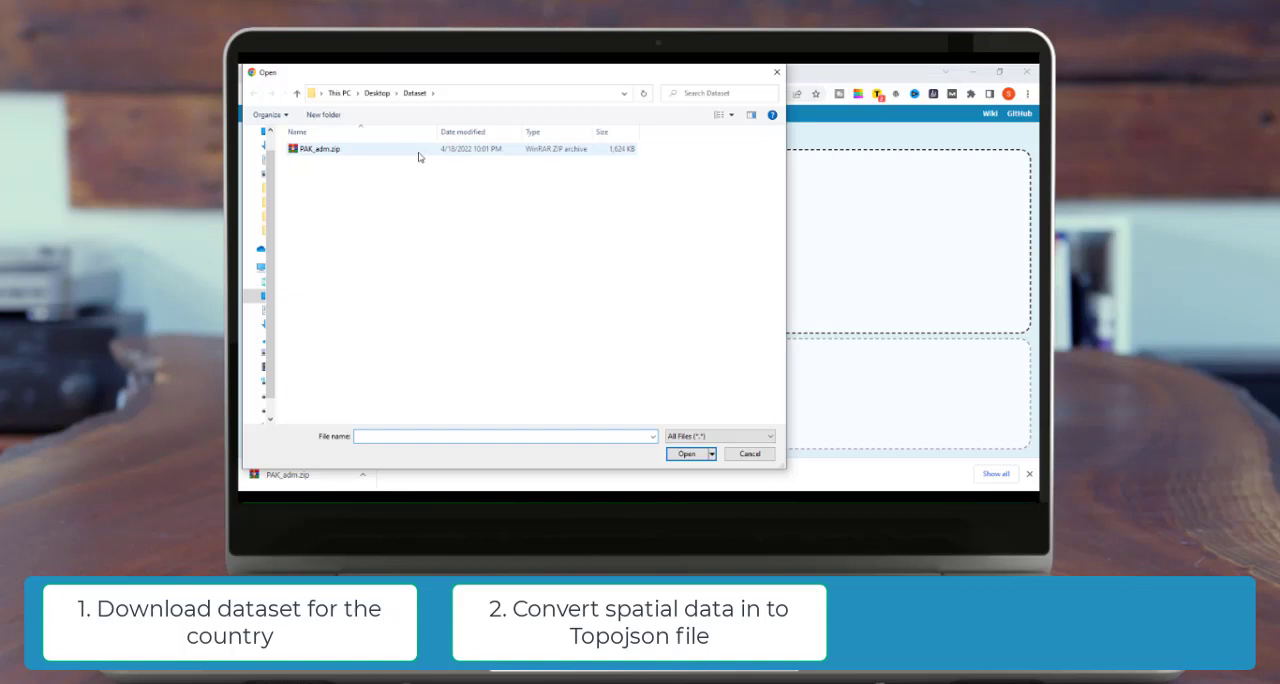
left_click(320, 148)
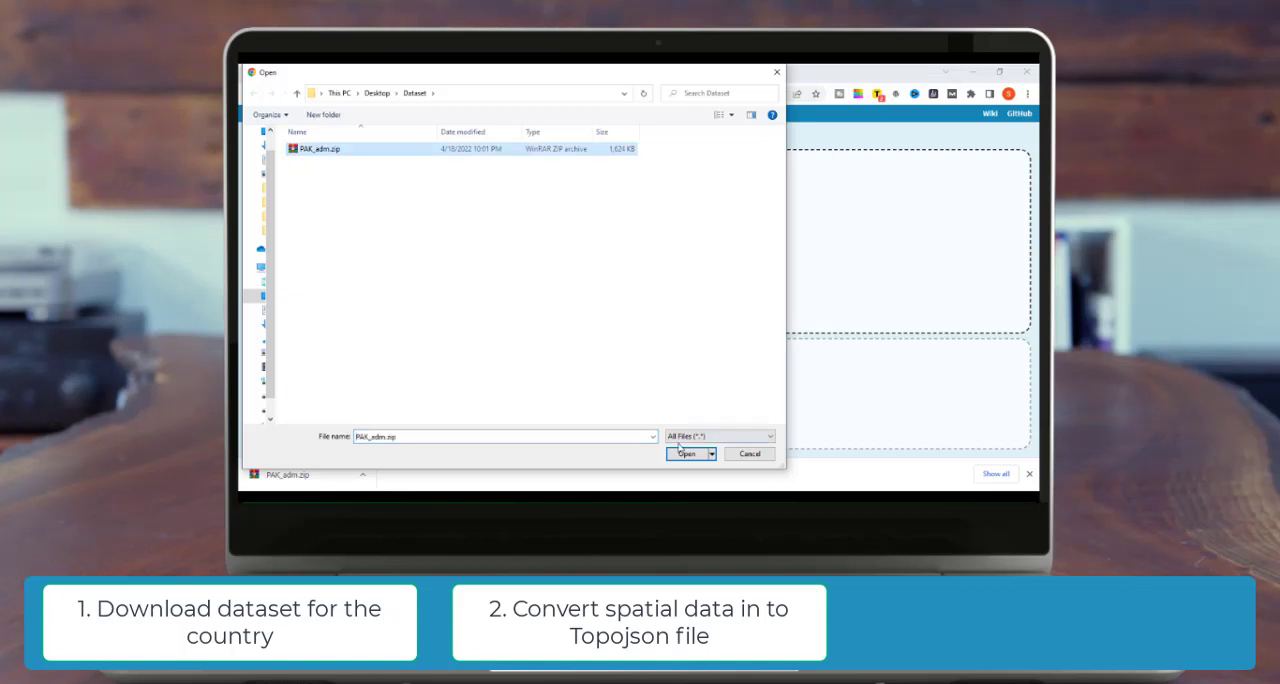
left_click(686, 454)
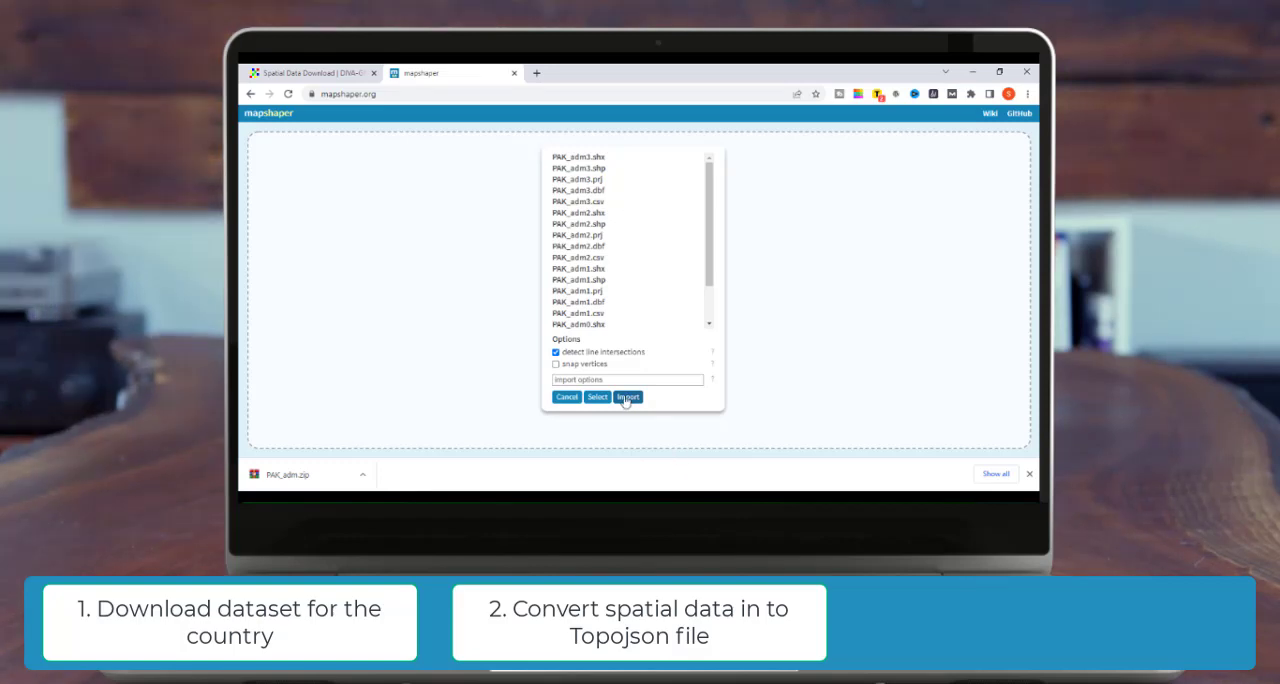
left_click(628, 397)
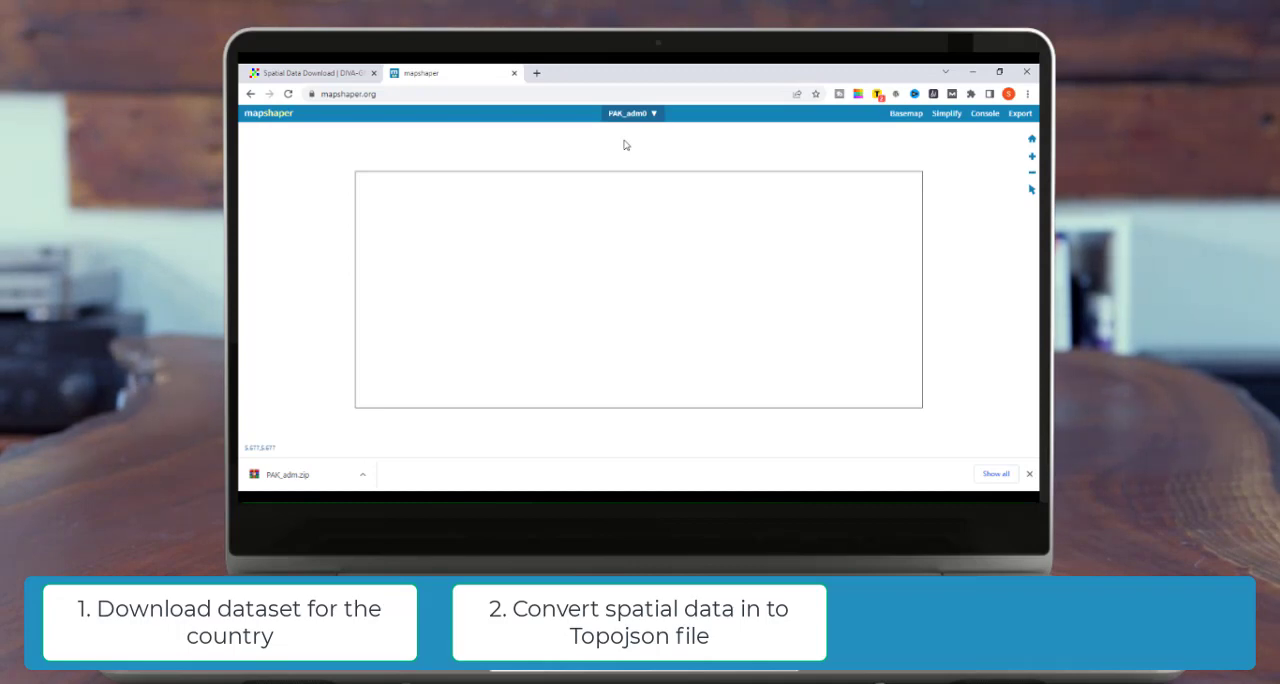
mouse_move(628, 113)
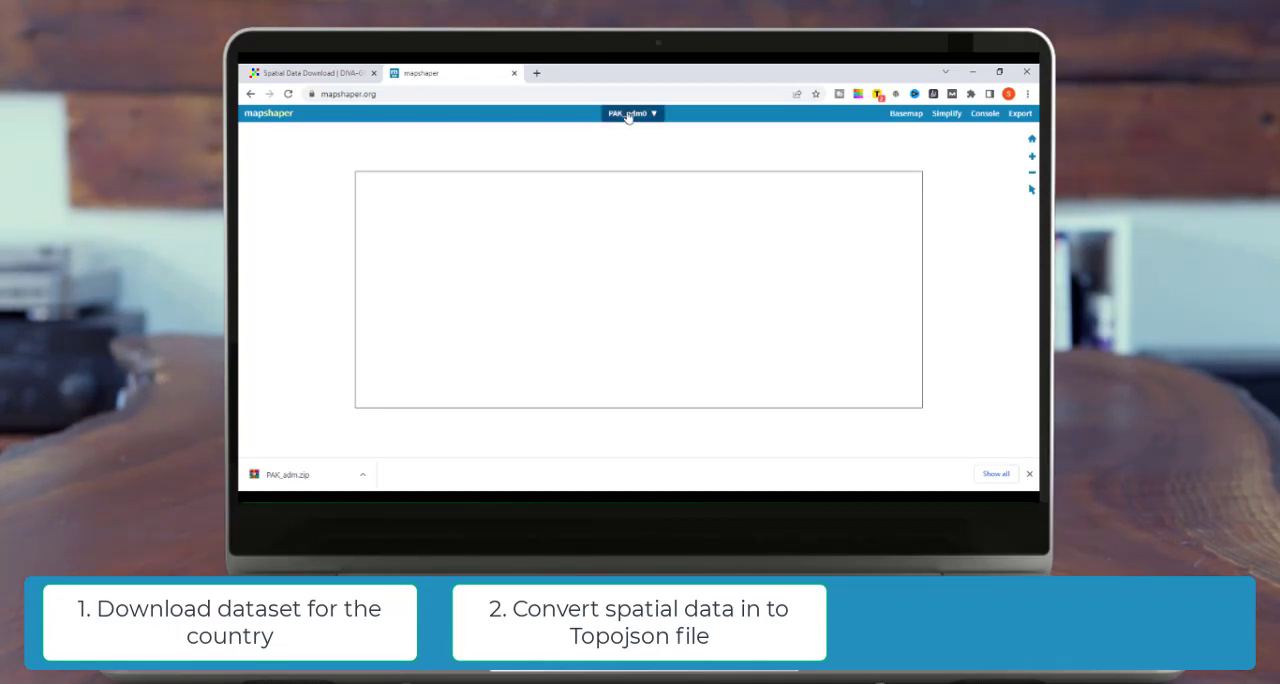
- Display the PAK_adm3 layer of 141 district polygons and bring up export options
left_click(631, 113)
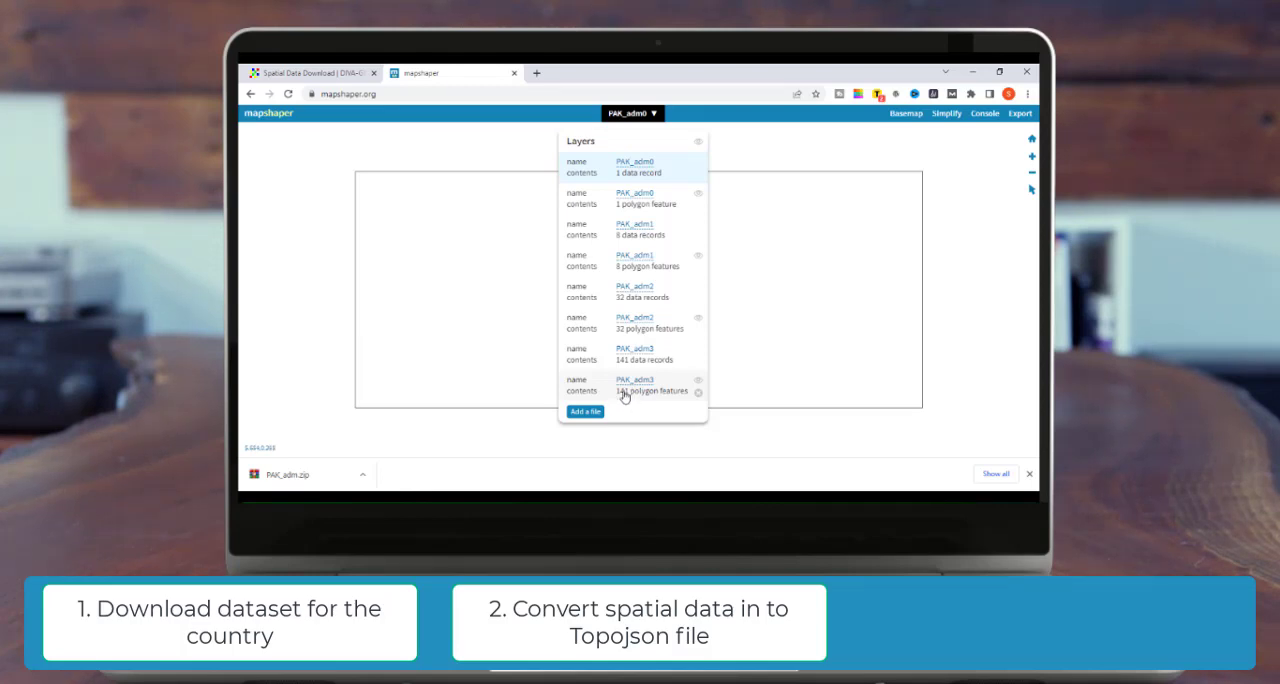
left_click(635, 385)
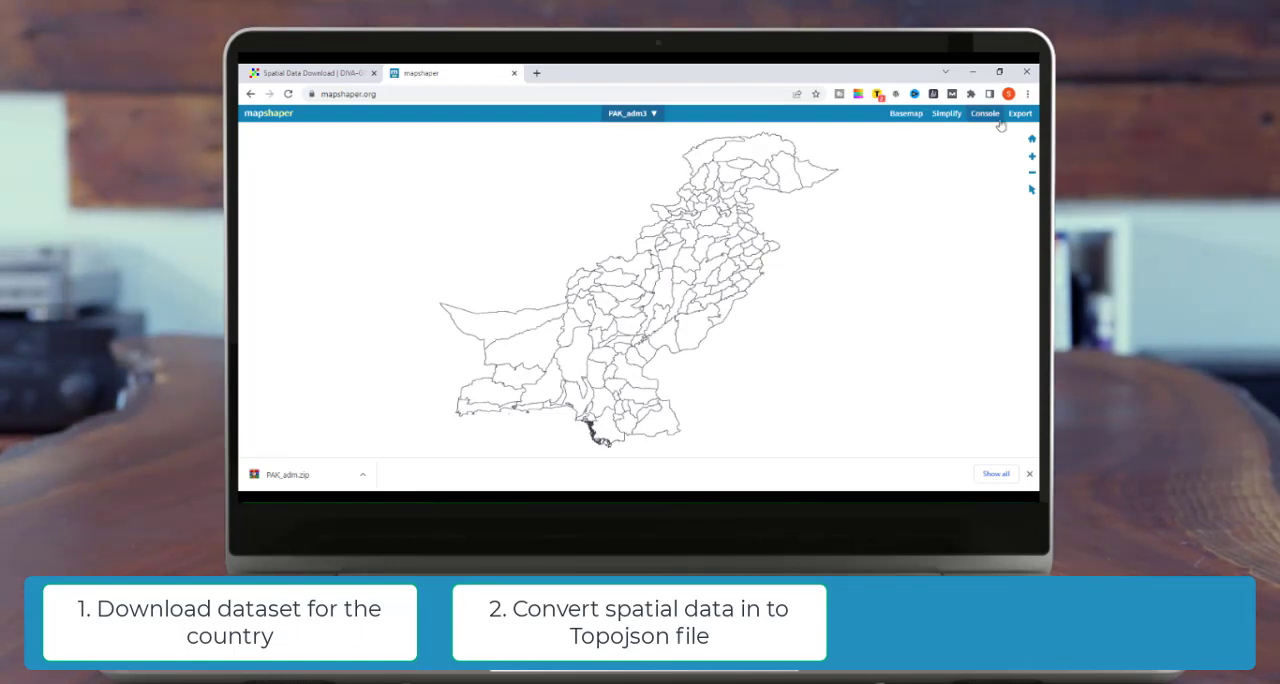
left_click(1020, 113)
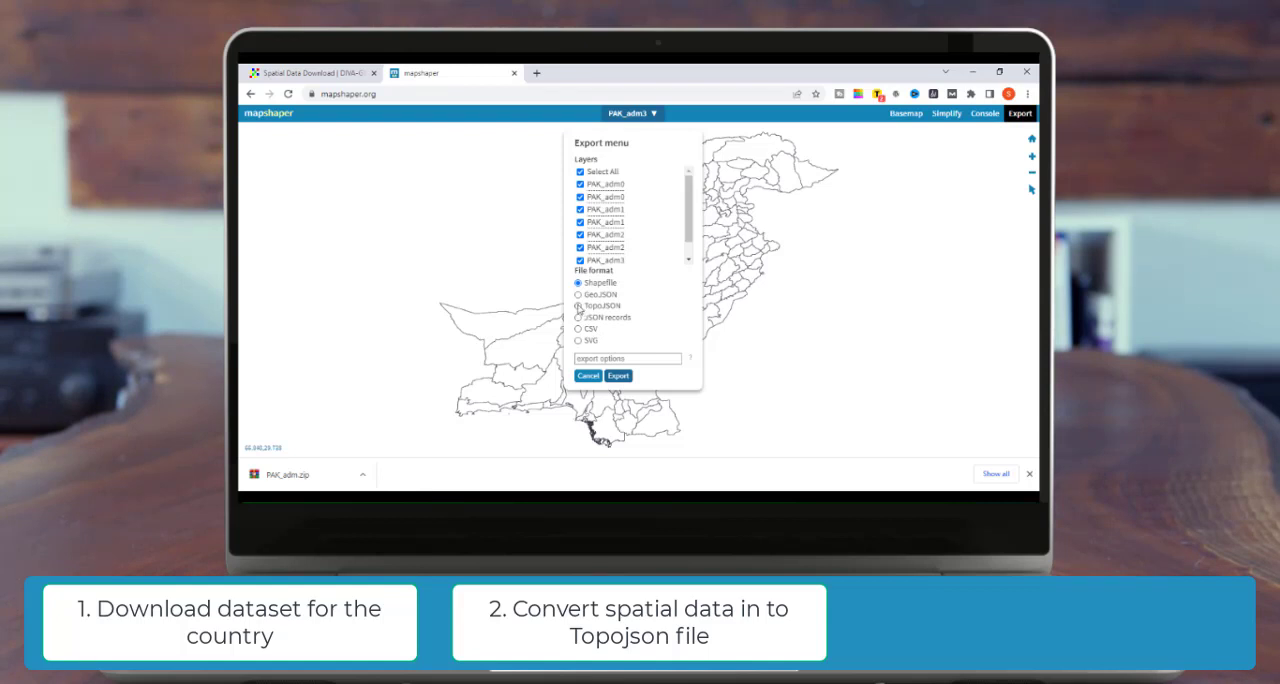
- Export the layers as TopoJSON, saving PAK_adm.json in the Dataset folder
left_click(617, 375)
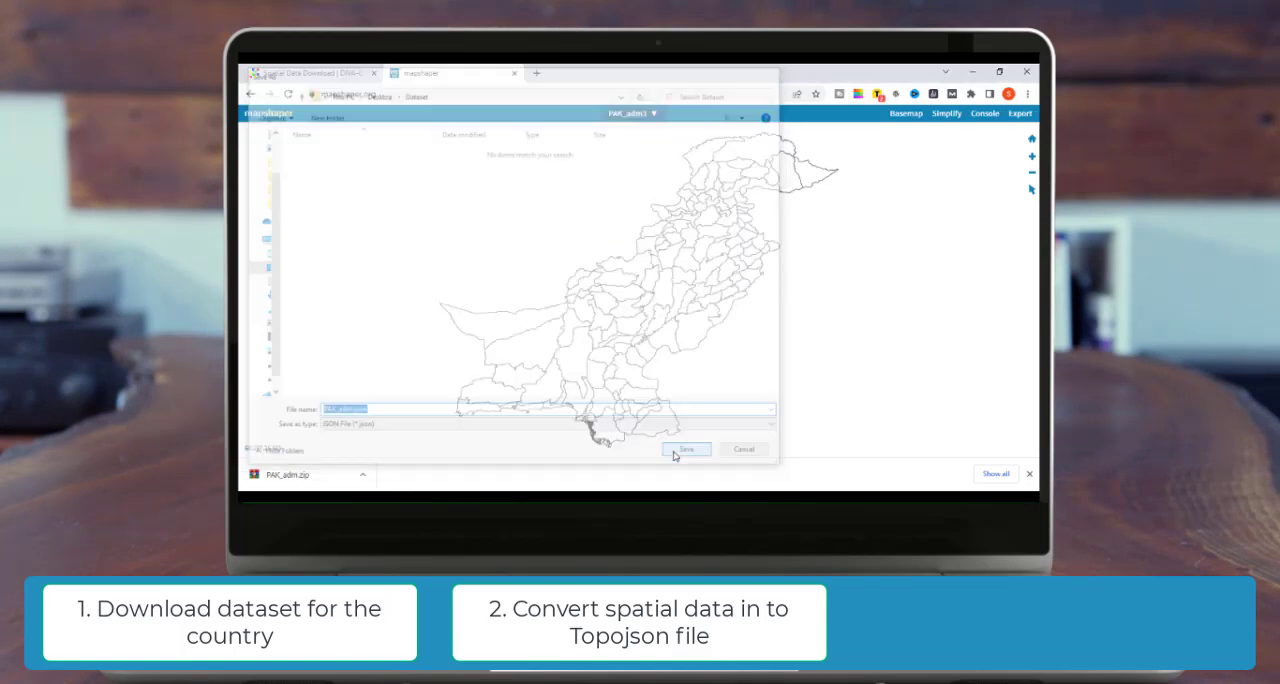
left_click(685, 448)
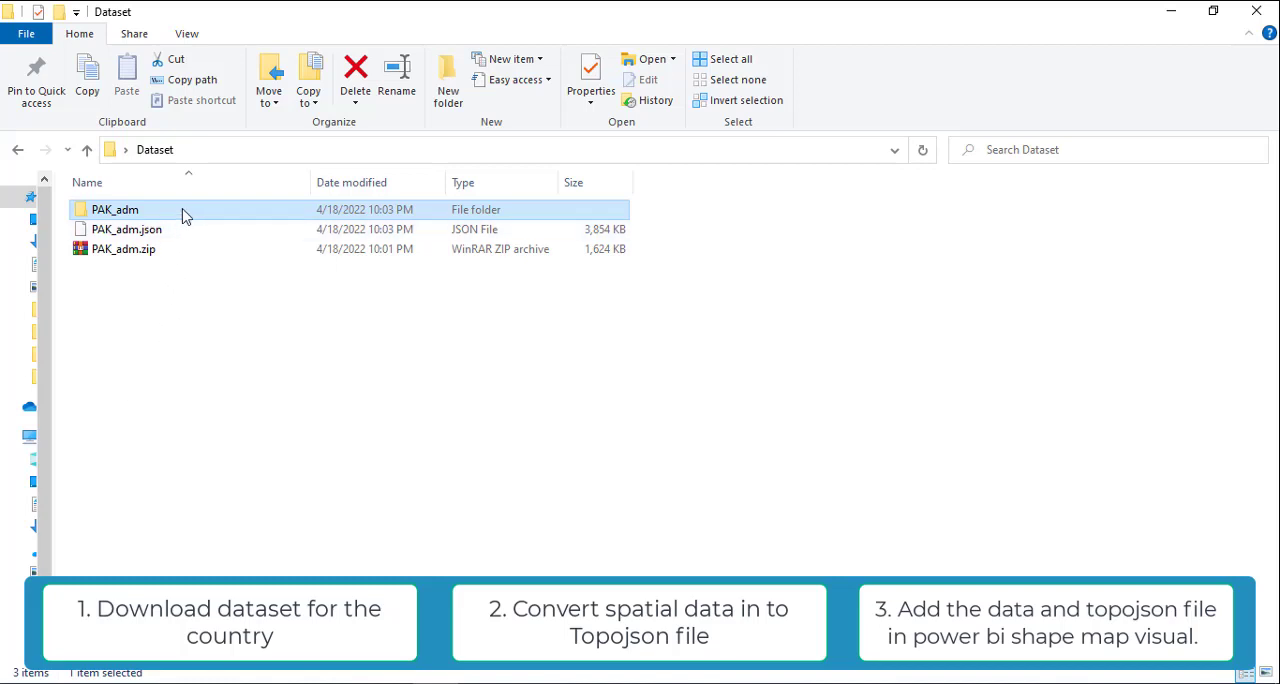
- Open the extracted PAK_adm folder in Dataset and select PAK_adm0.csv
double_click(115, 209)
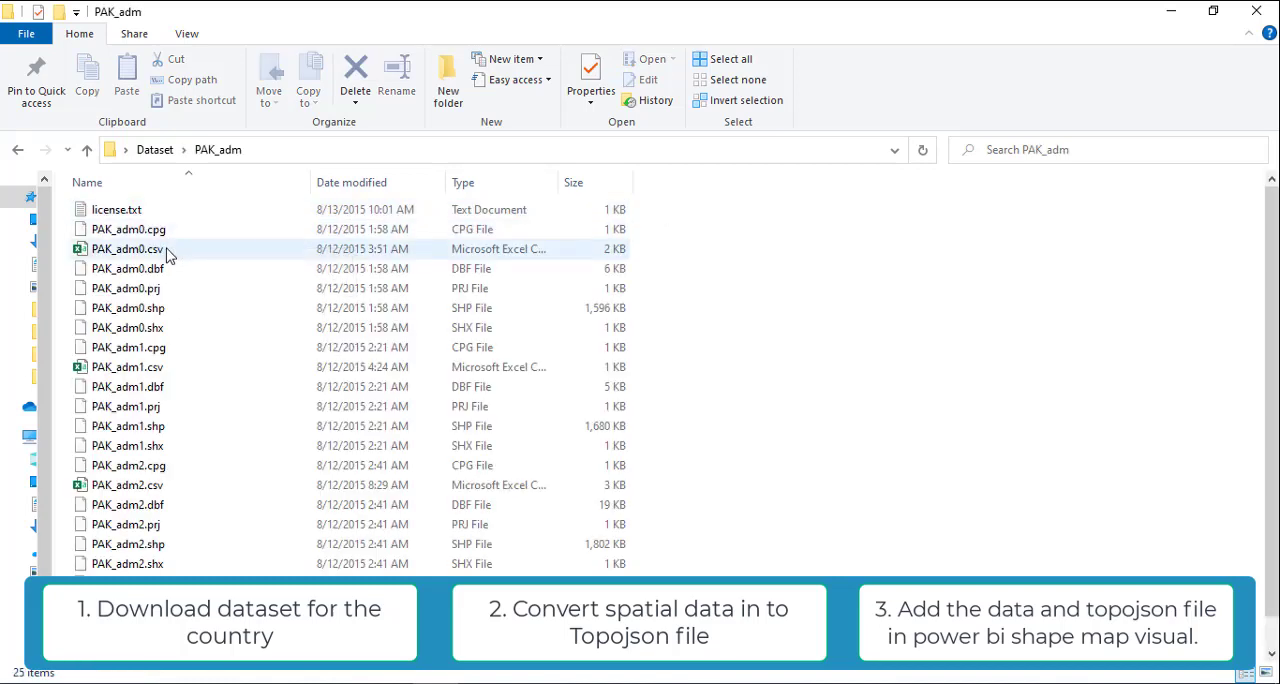
left_click(127, 248)
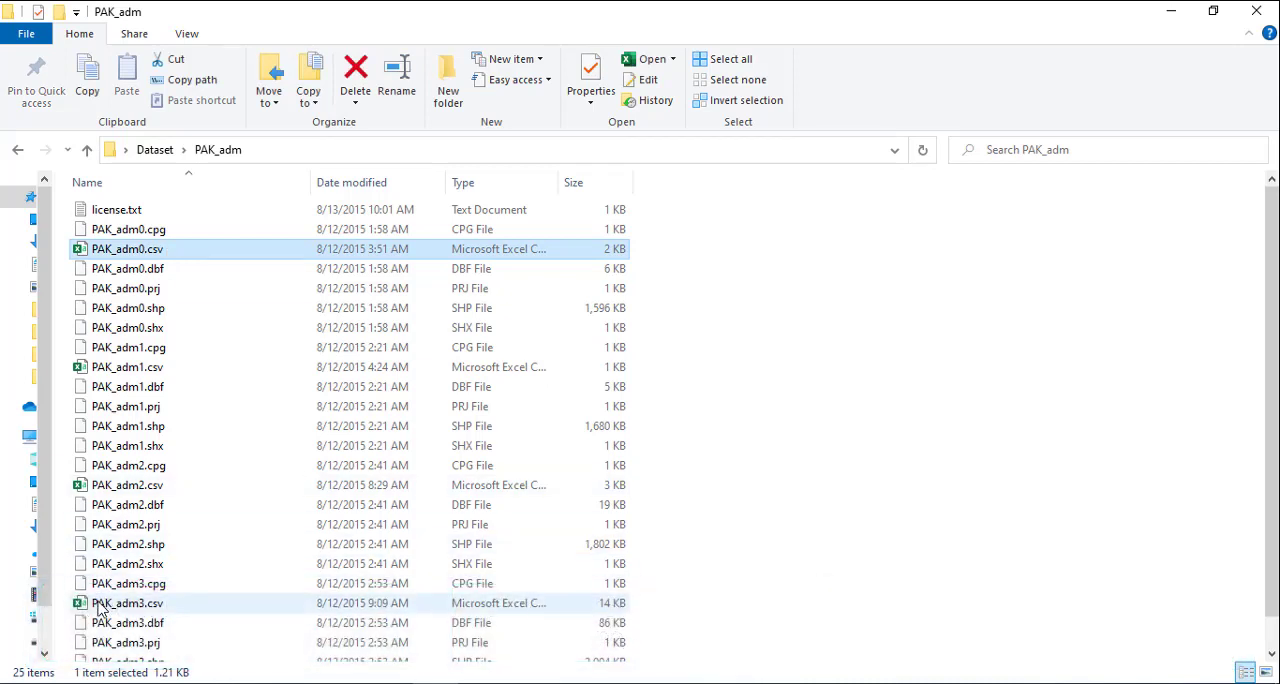
mouse_move(127, 602)
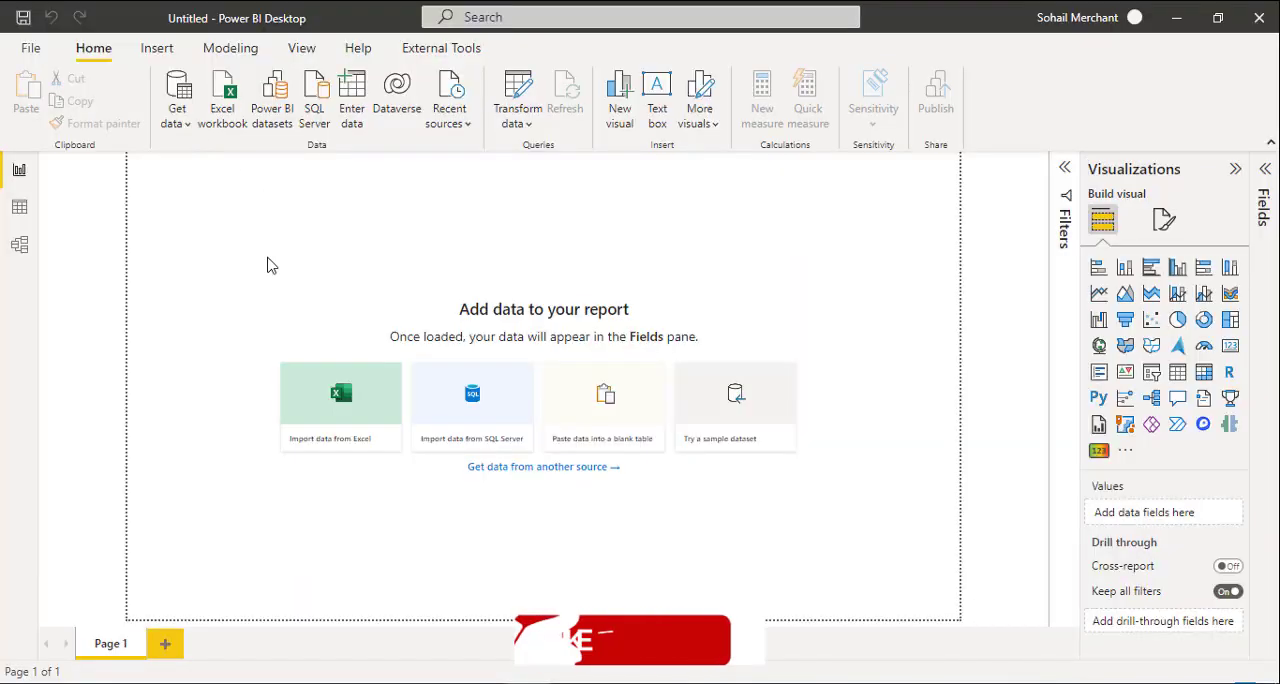
- Import PAK_adm3.csv from Desktop\Dataset\PAK_adm through Get data Text/CSV
left_click(177, 100)
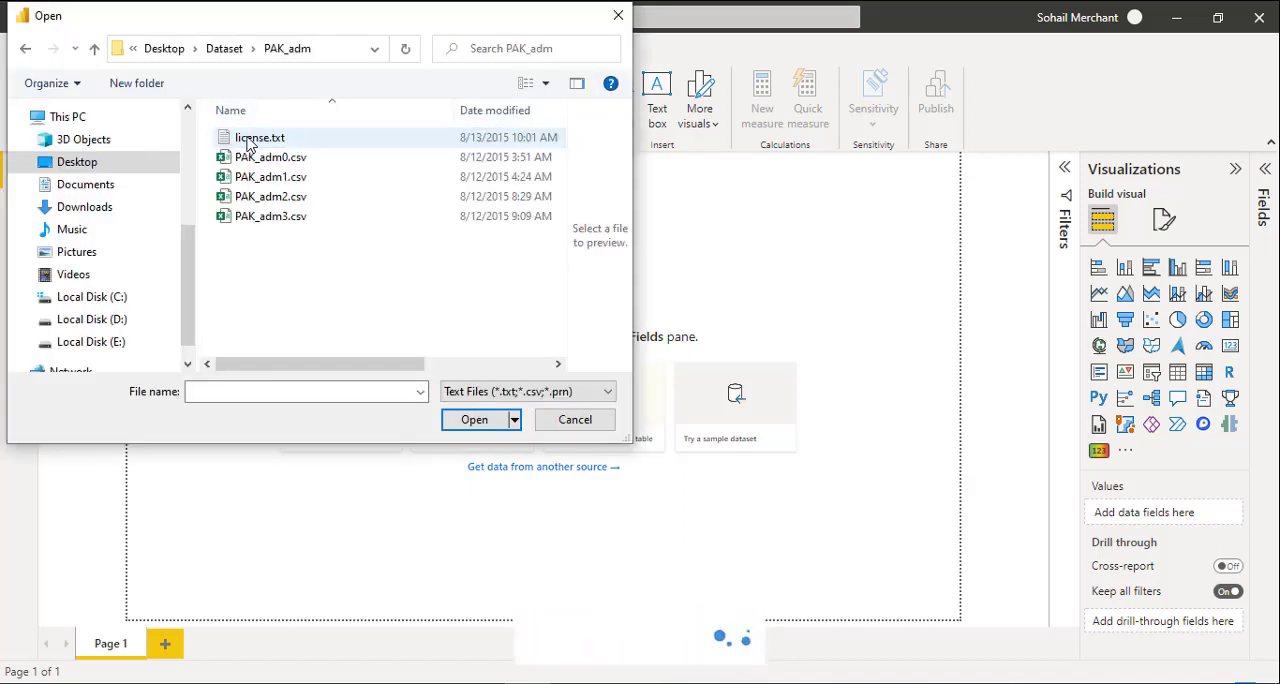
left_click(270, 216)
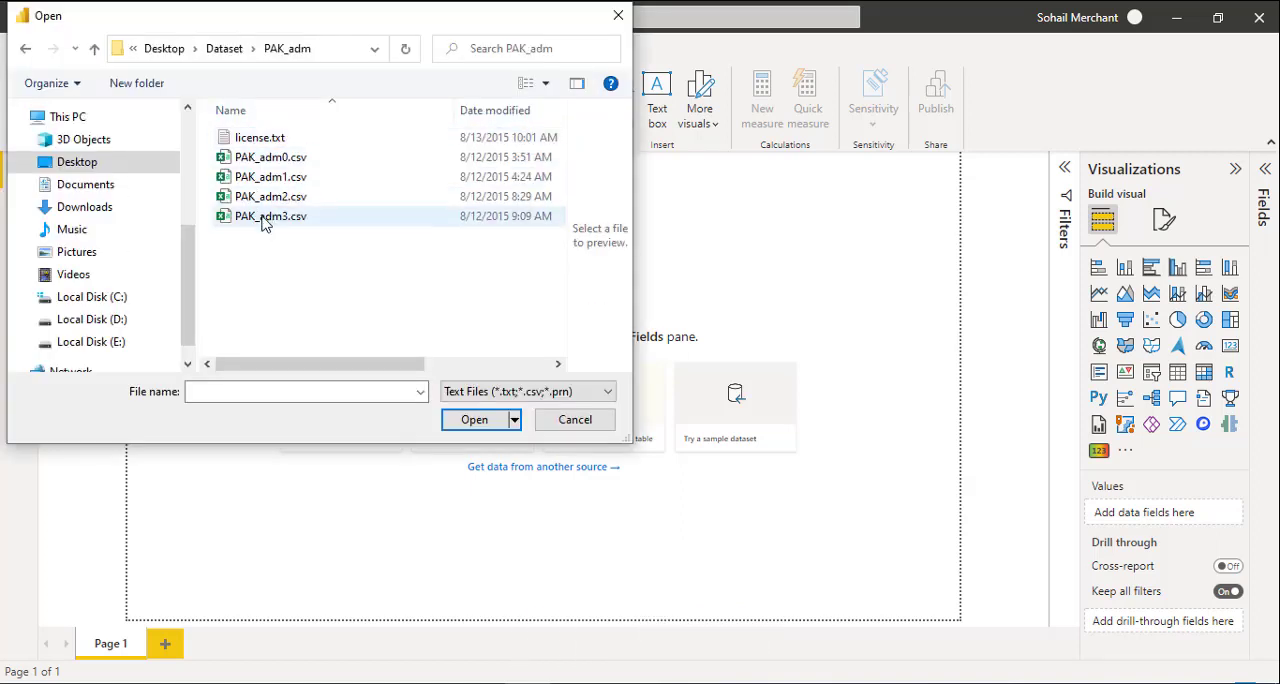
mouse_move(269, 216)
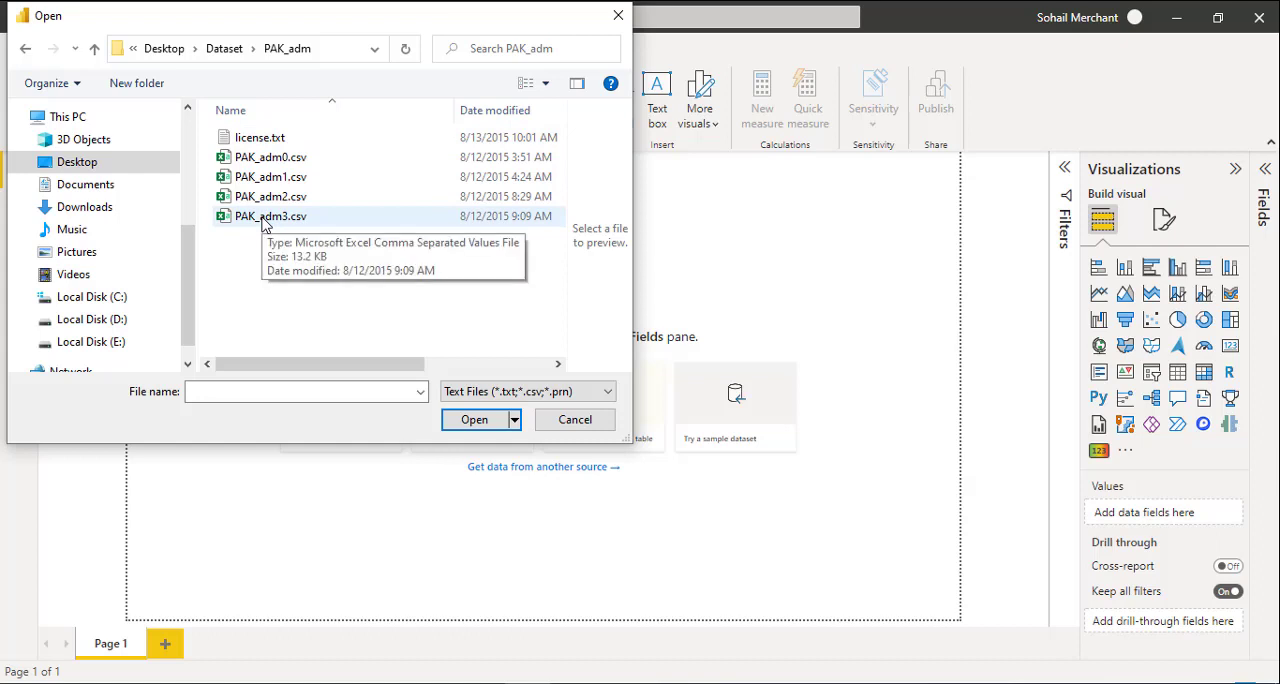
left_click(574, 419)
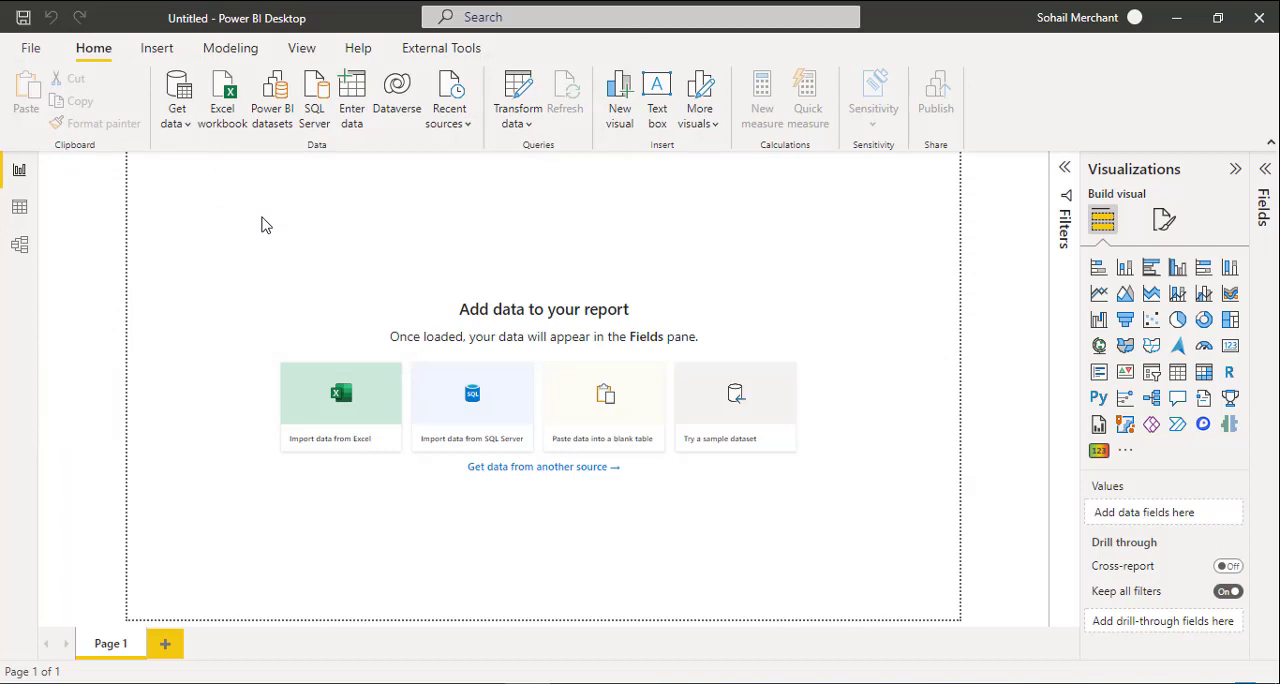
left_click(340, 407)
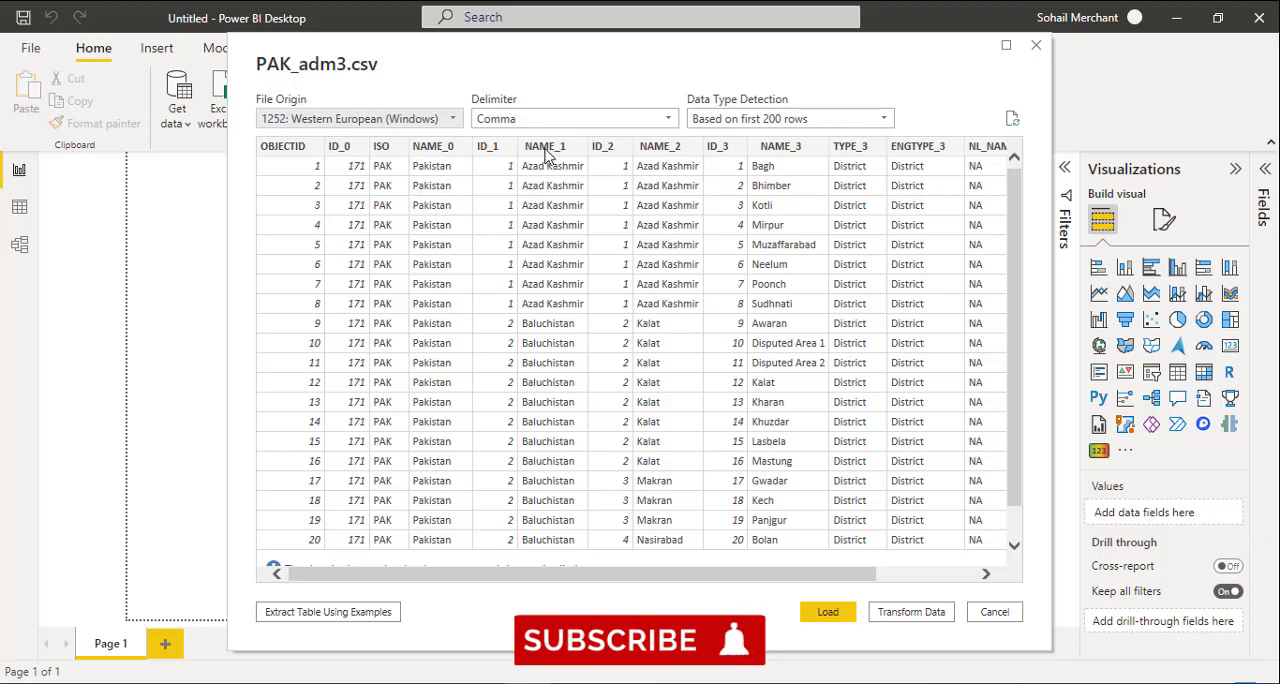
mouse_move(557, 211)
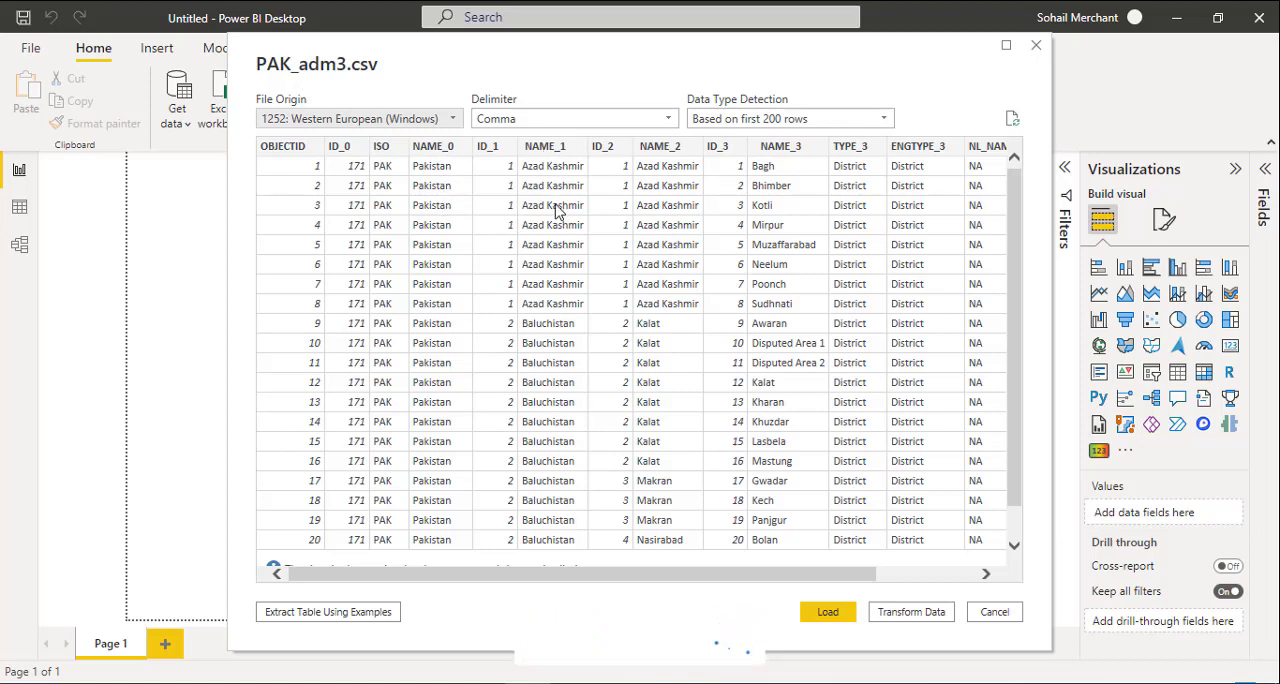
mouse_move(659, 157)
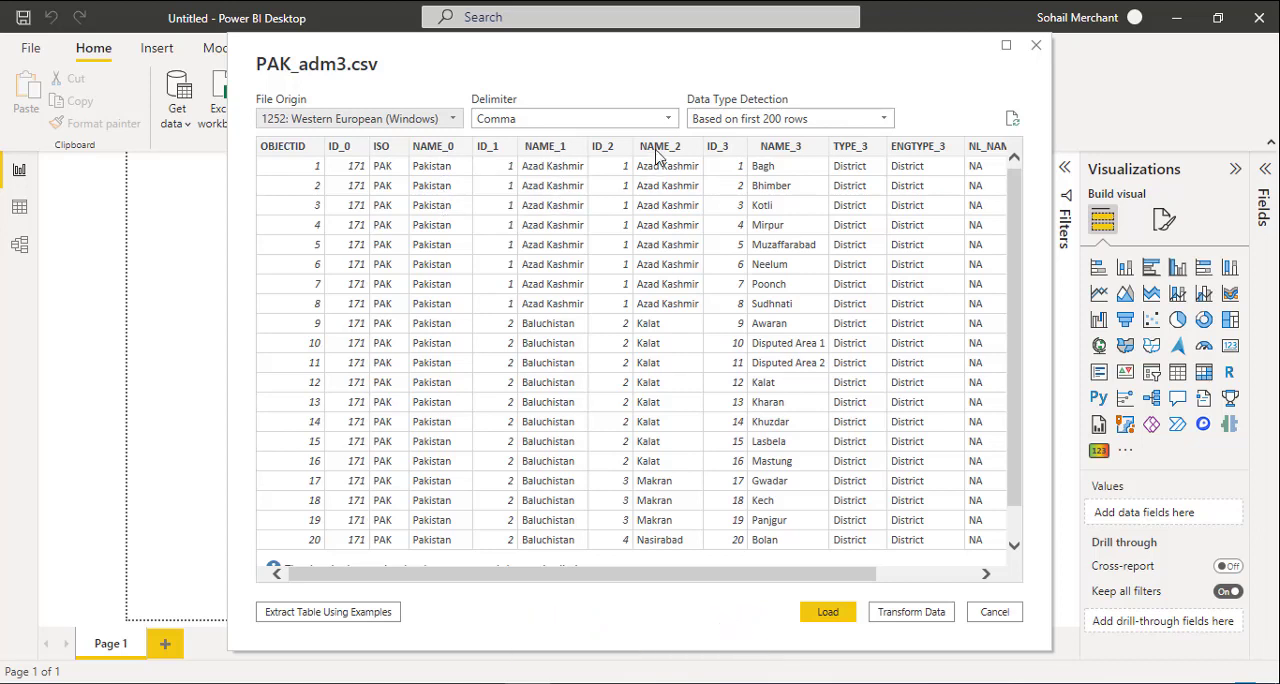
mouse_move(675, 310)
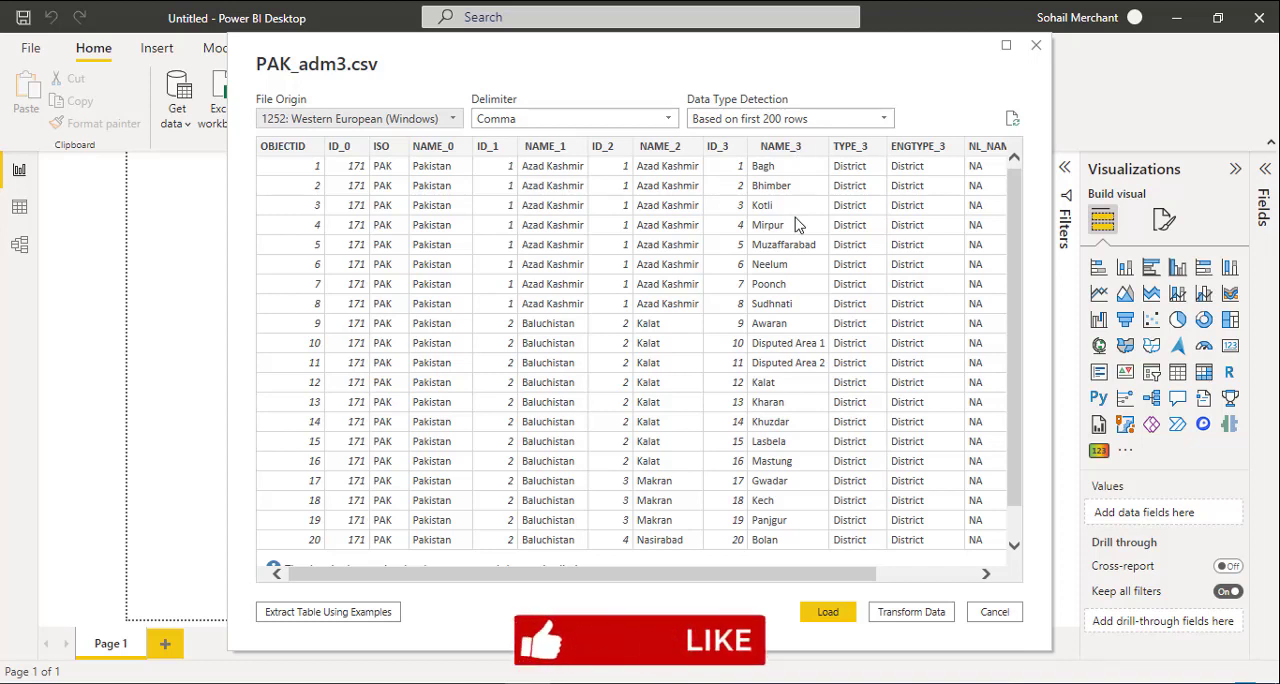
mouse_move(826, 558)
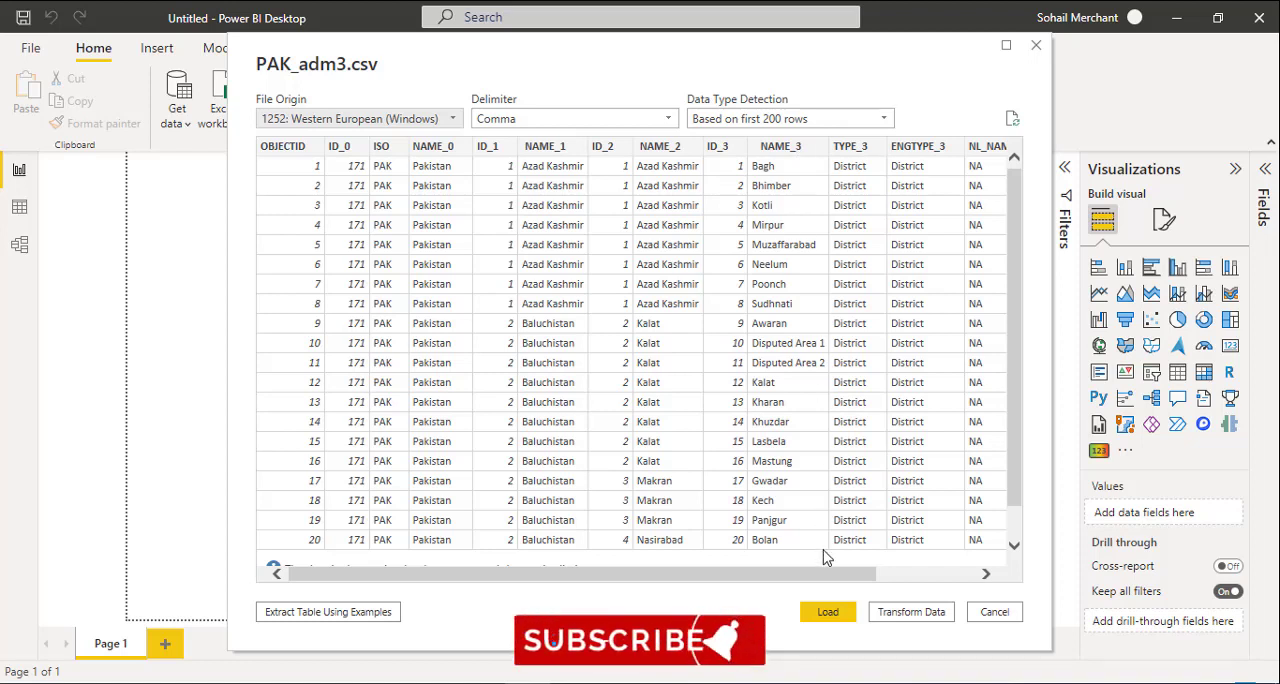
- Load the previewed PAK_adm3 district table into the report
left_click(827, 611)
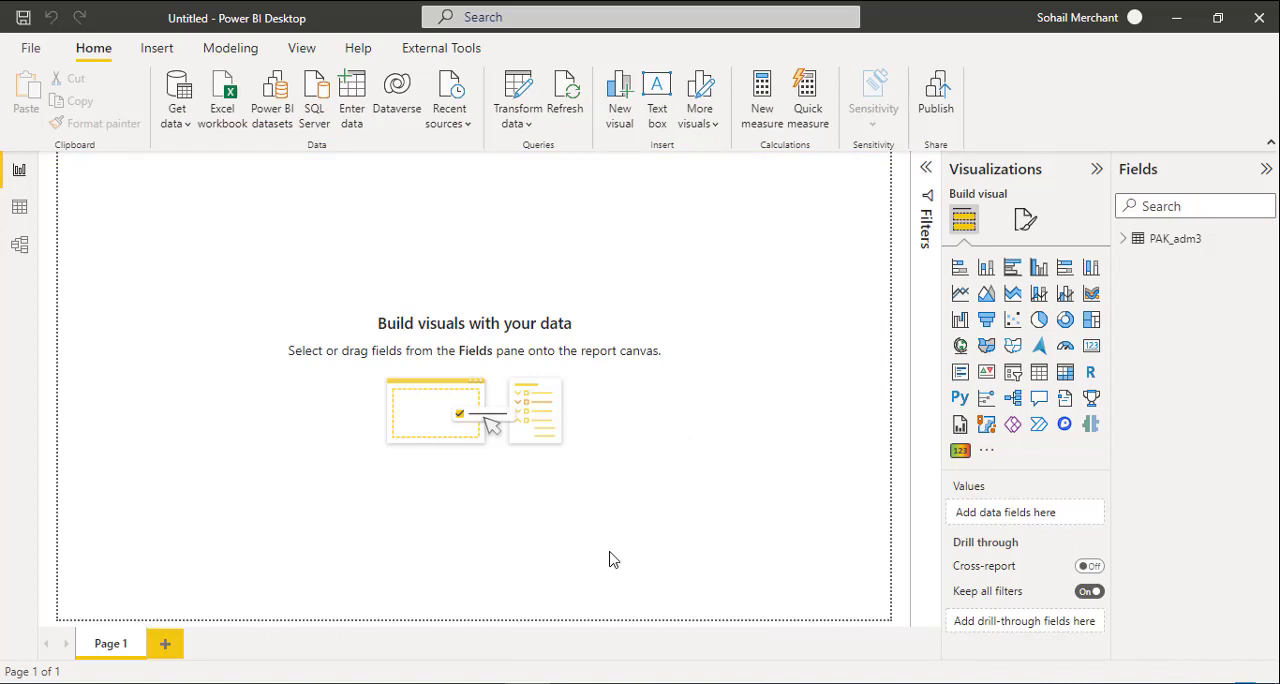
mouse_move(1013, 345)
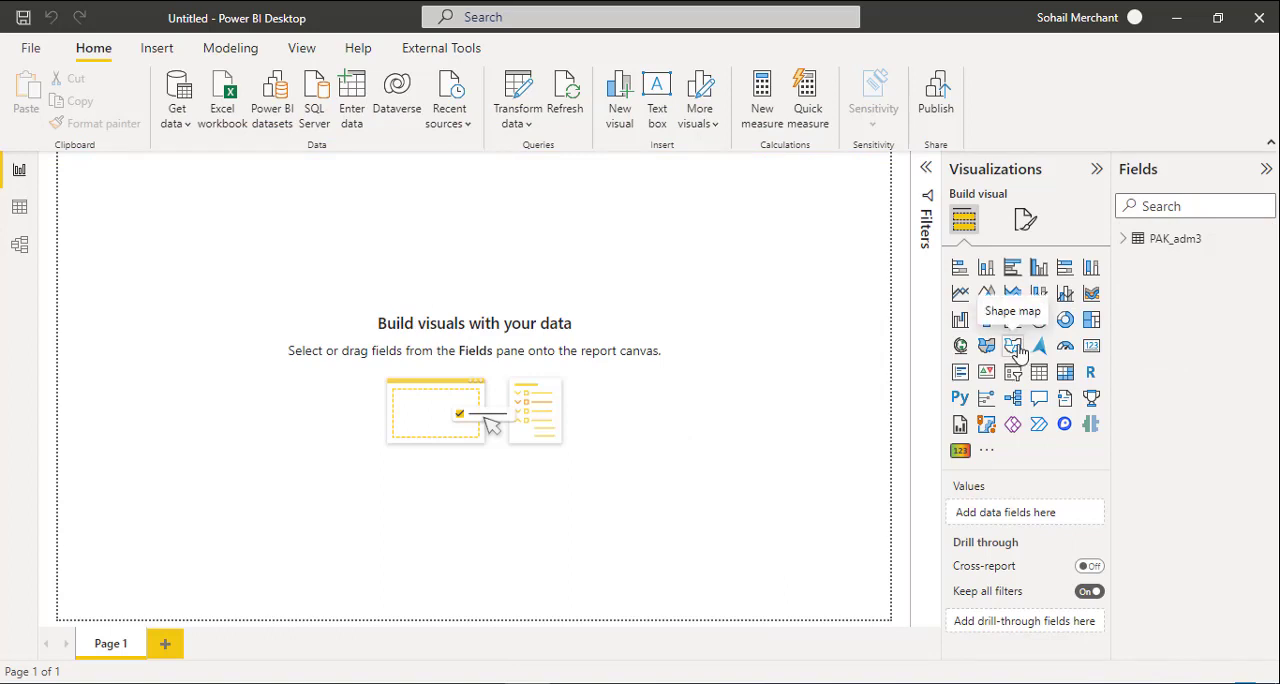
- Add a shape map visual and expand PAK_adm3 to use NAME_3 as location
left_click(1013, 345)
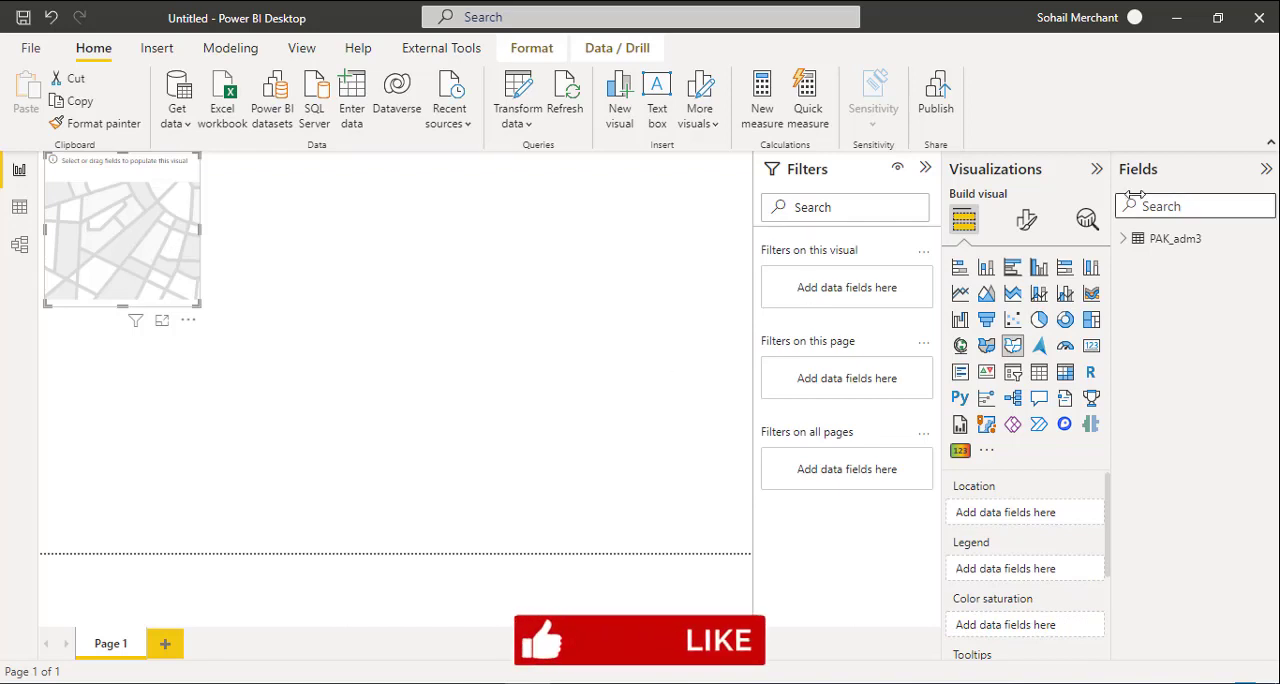
left_click(1122, 238)
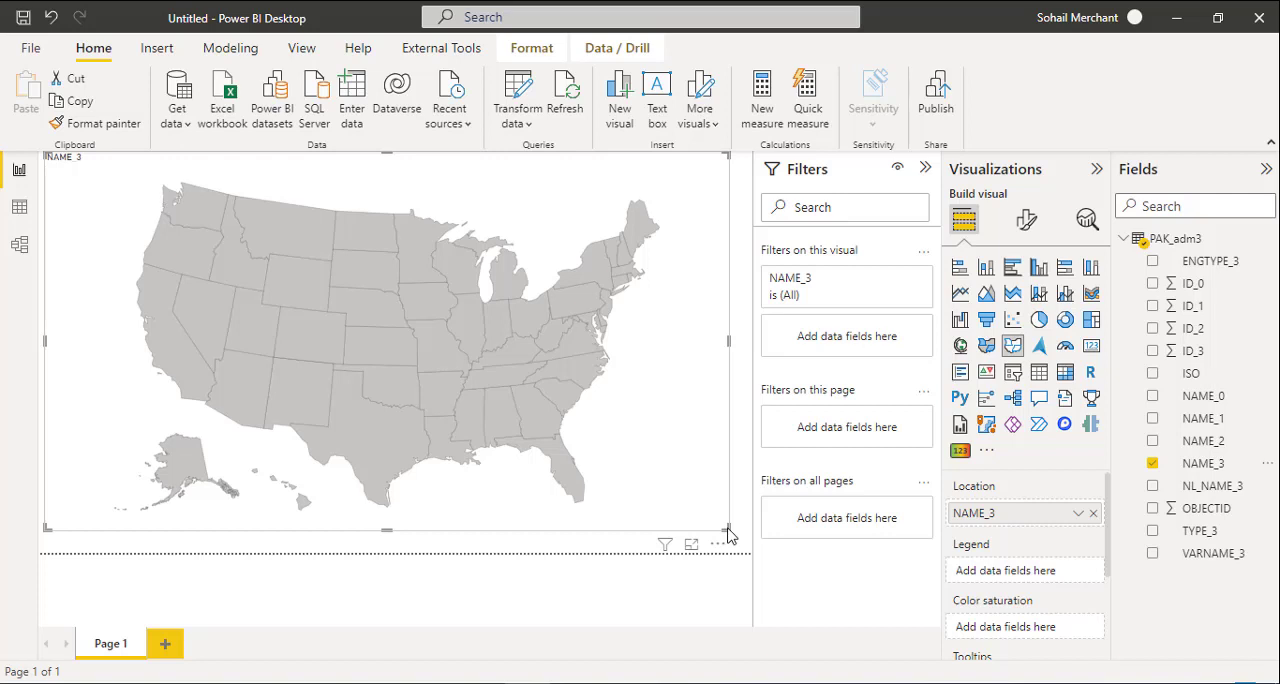
mouse_move(718, 356)
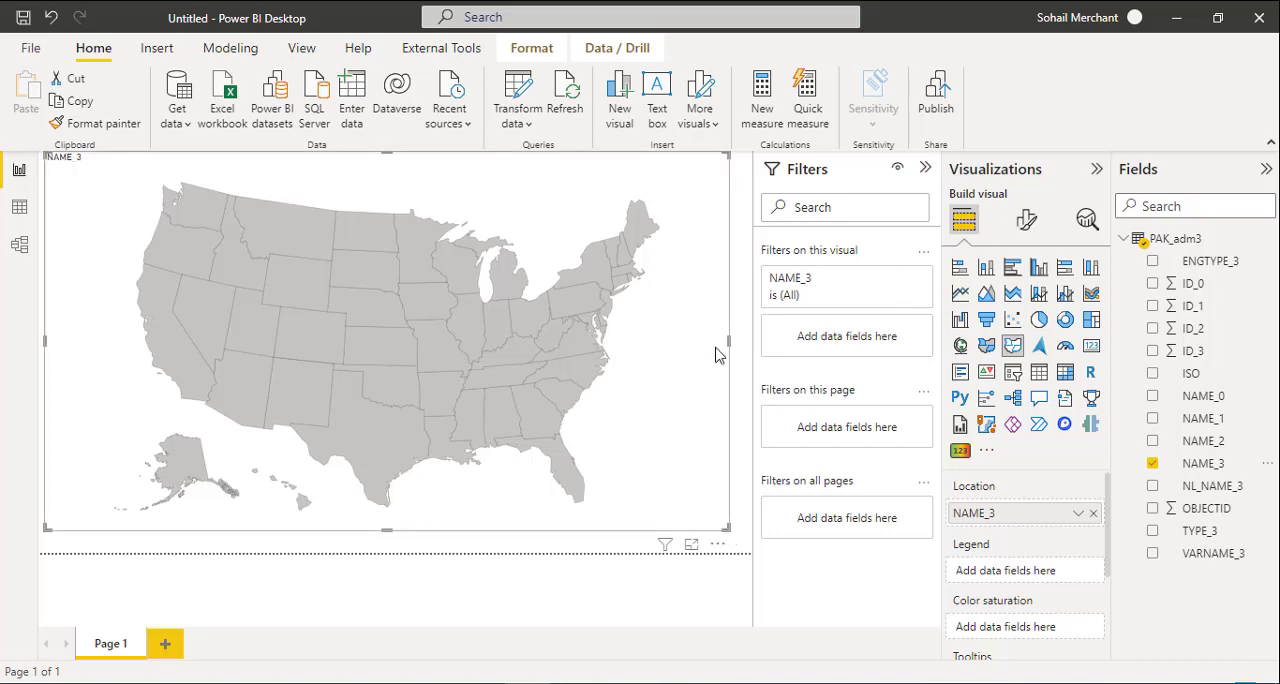
mouse_move(1027, 220)
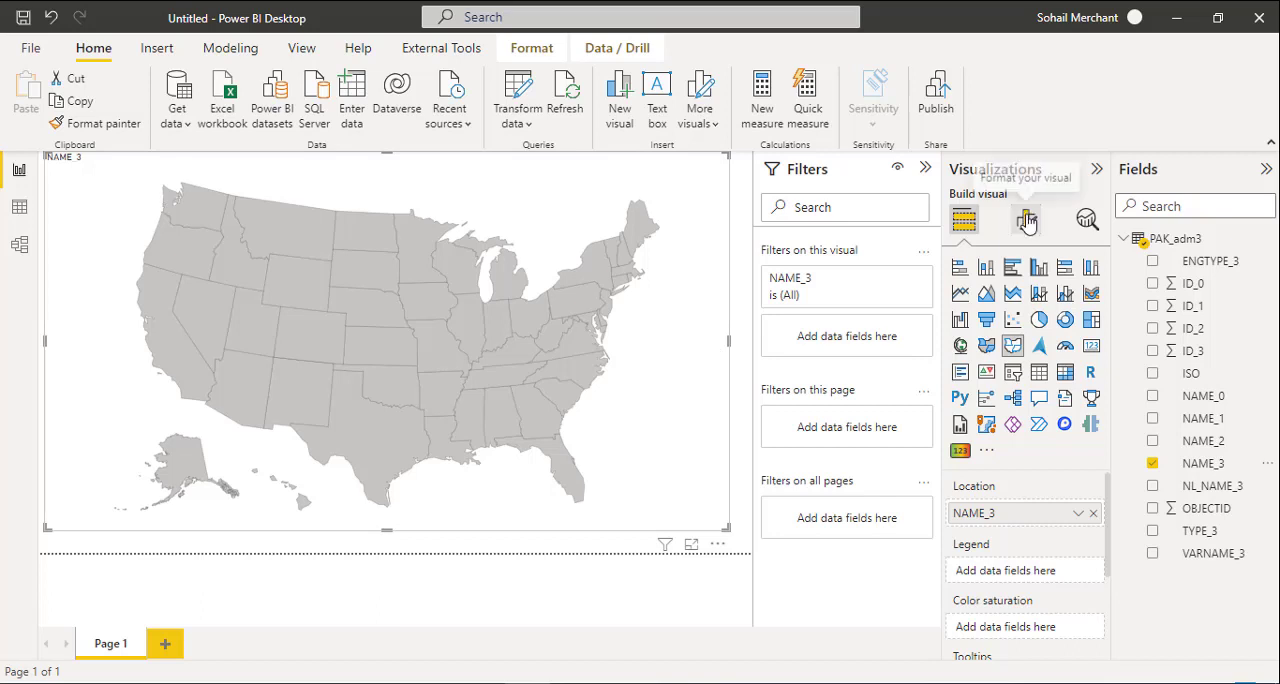
- Set the shape map's Map settings to the custom PAK_adm.json map
left_click(1026, 220)
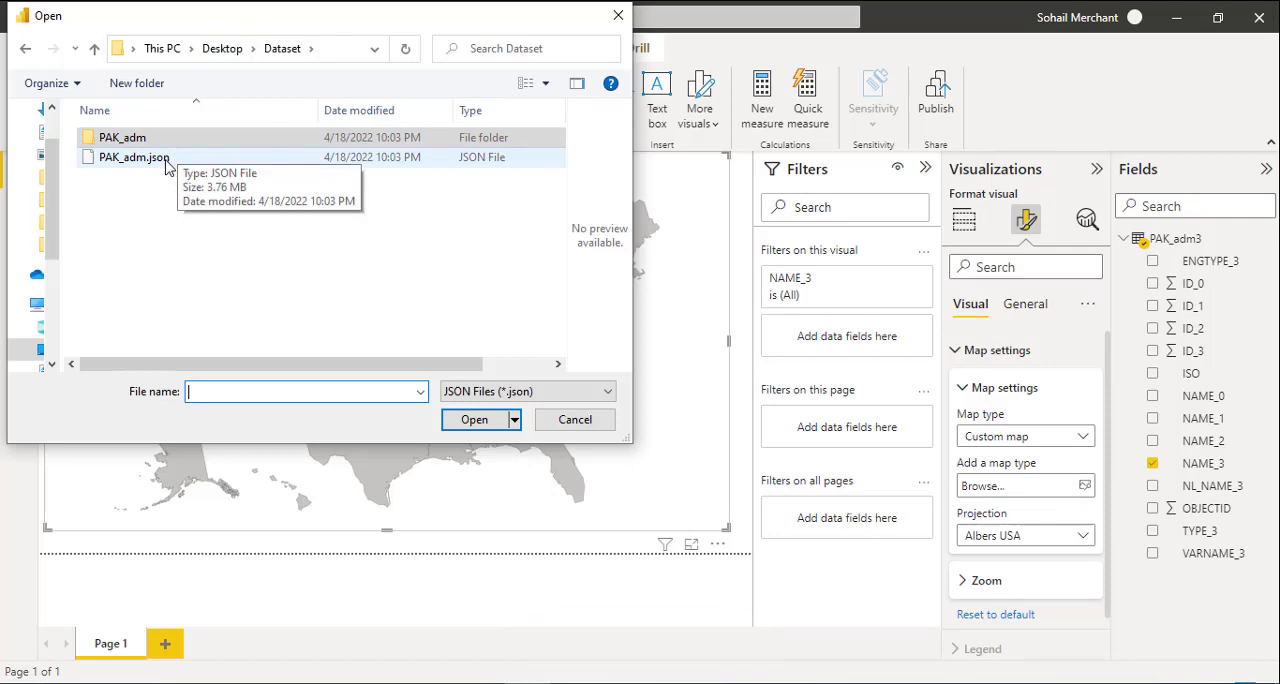
left_click(135, 157)
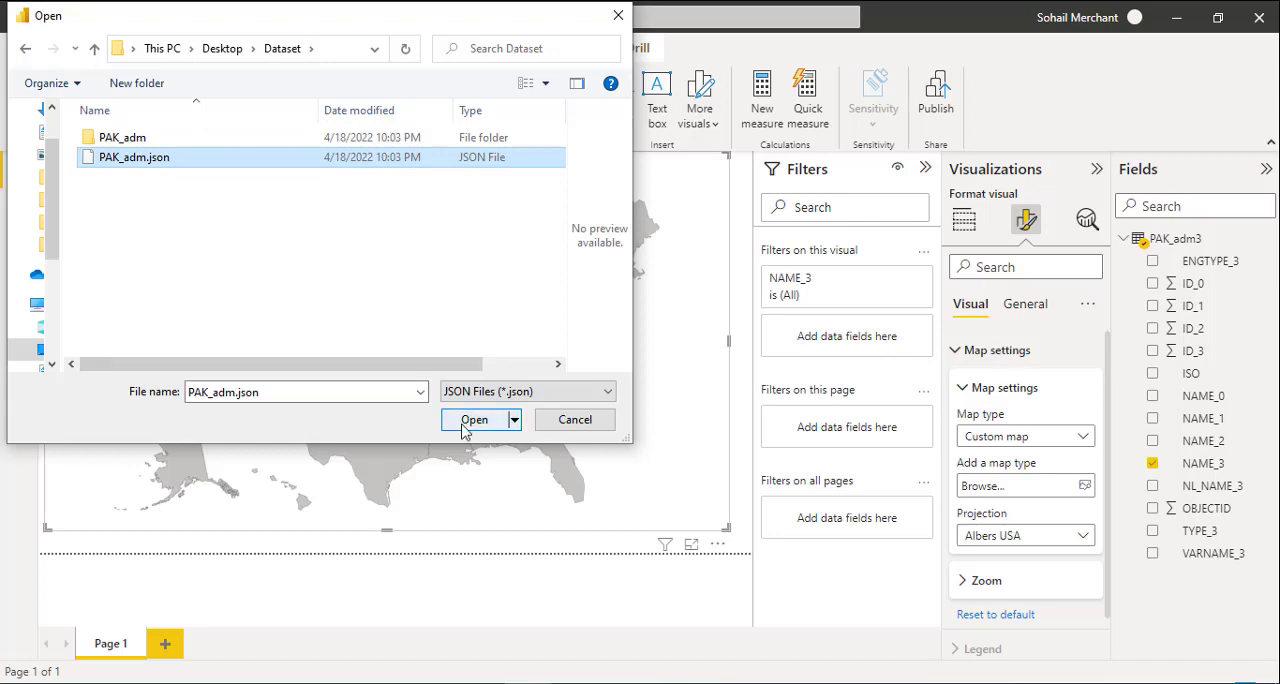
left_click(474, 419)
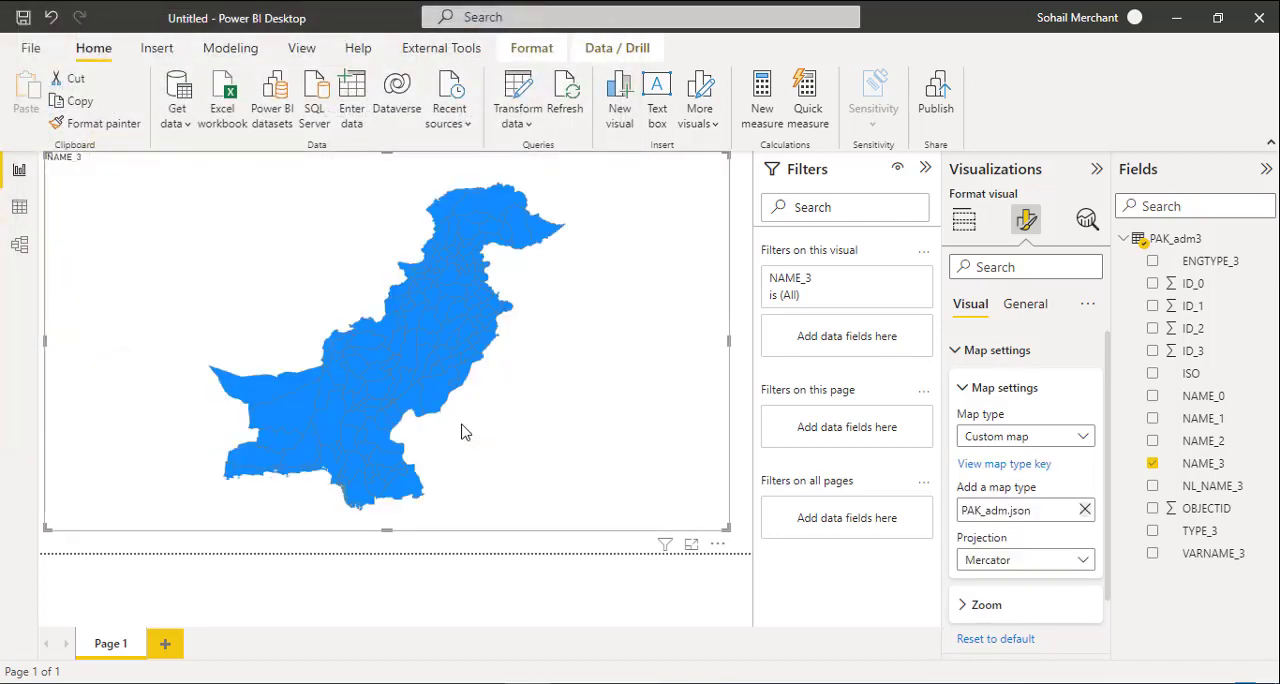
left_click(1192, 328)
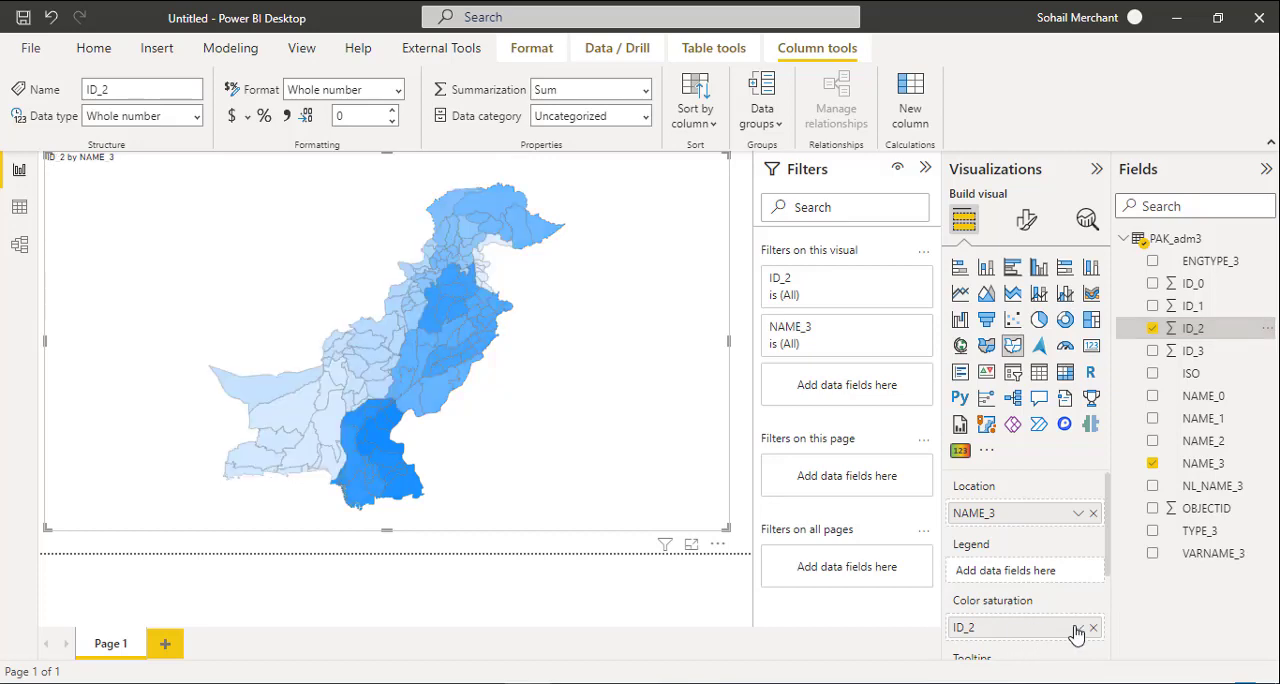
mouse_move(40, 353)
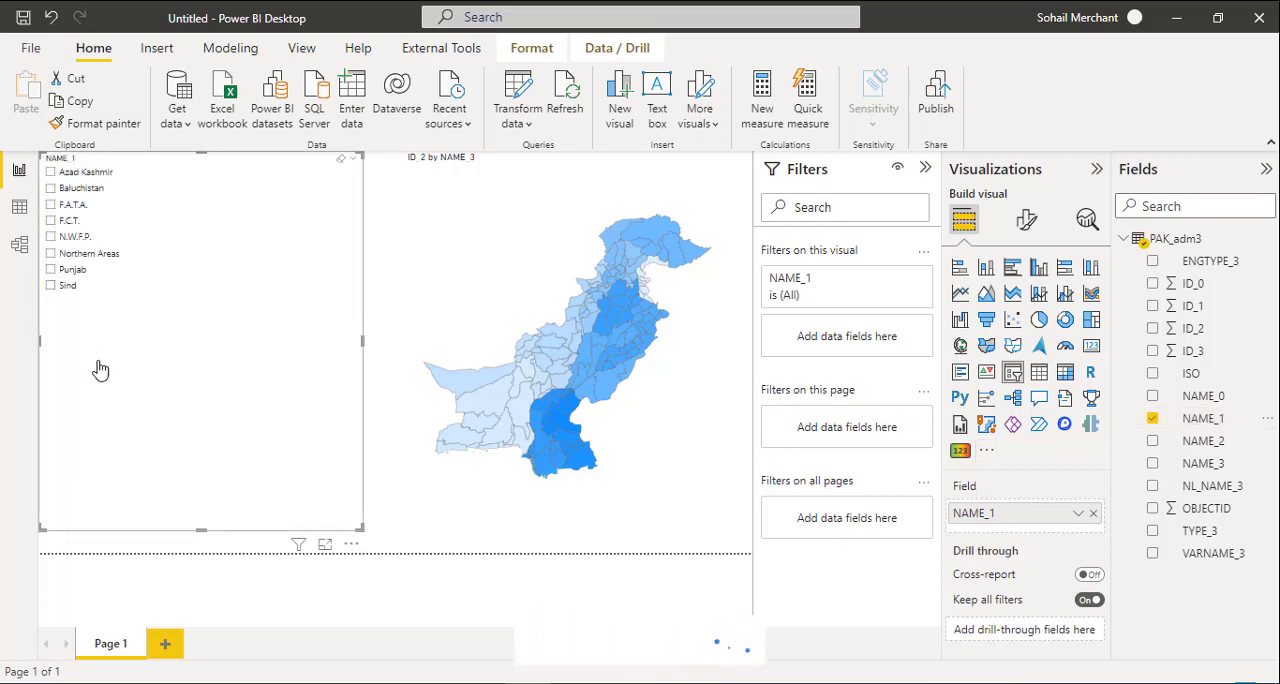
mouse_move(54, 296)
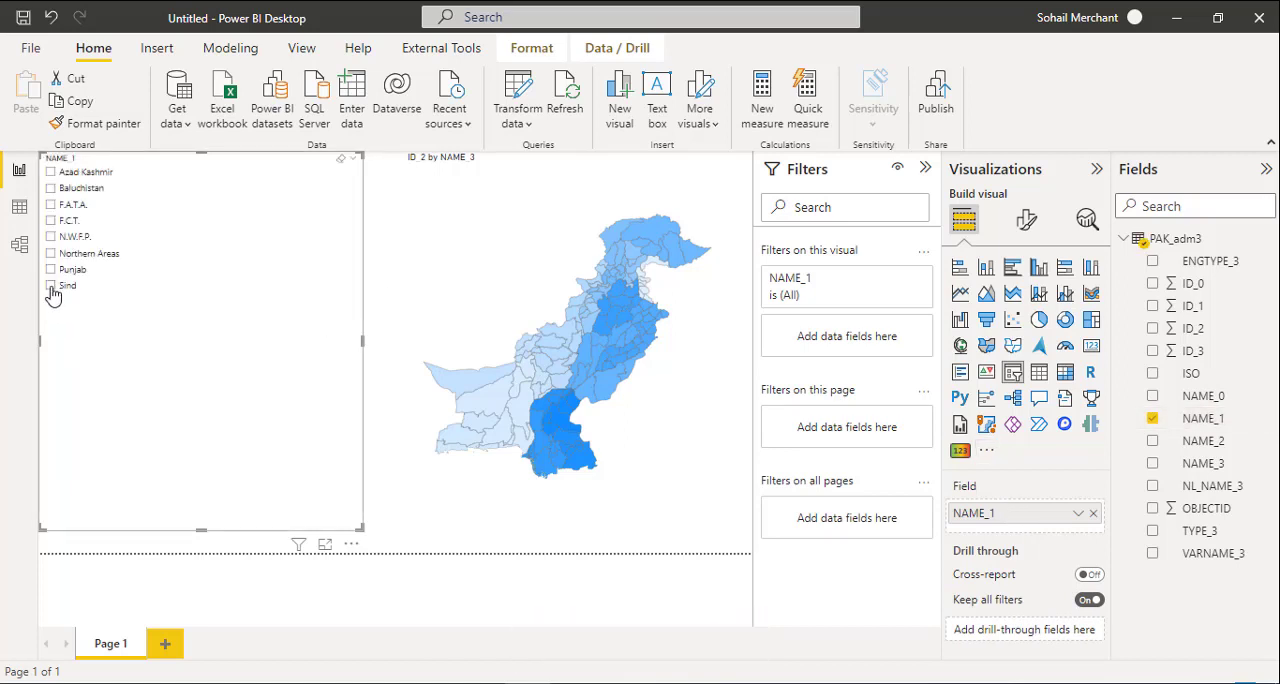
- Tick Sind, then Northern Areas in the NAME_1 slicer to highlight their districts
left_click(51, 285)
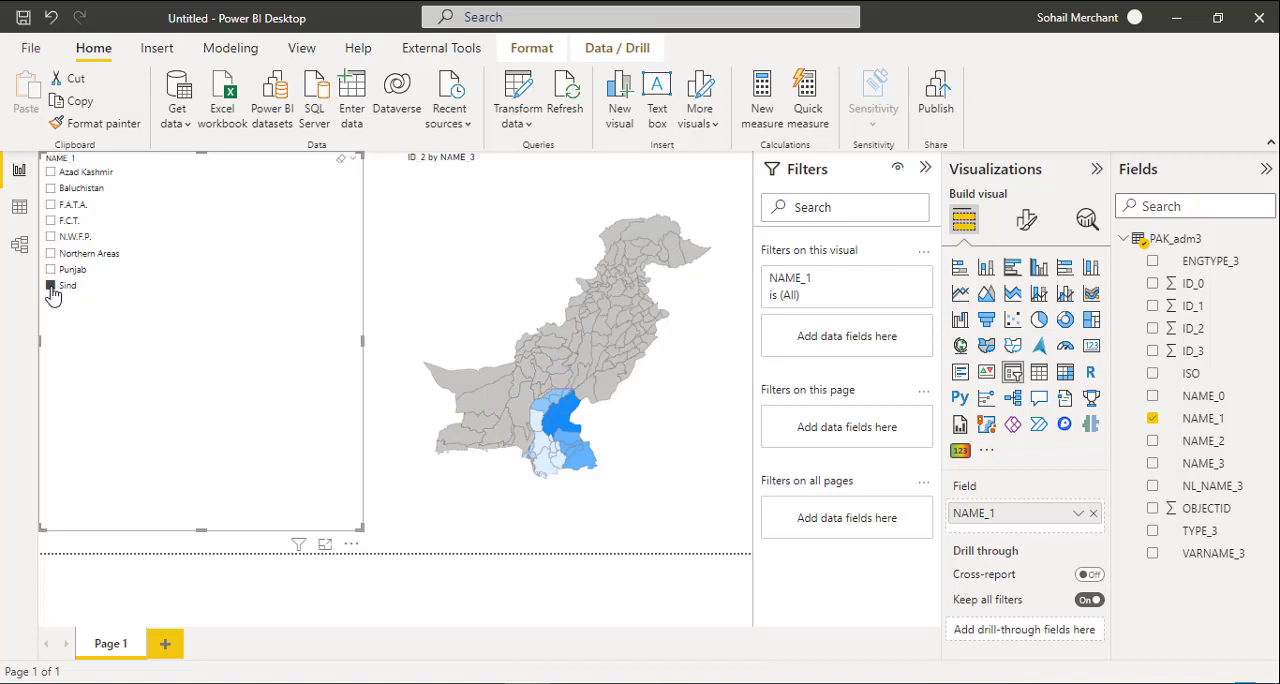
left_click(52, 285)
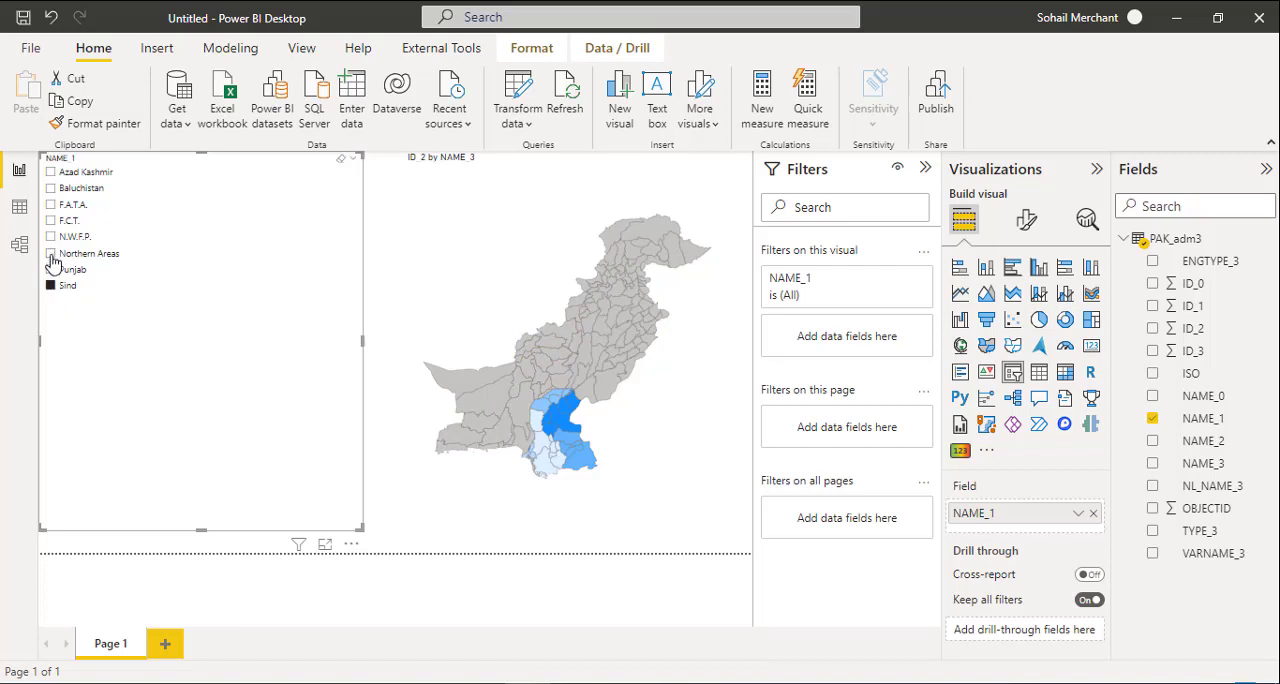
left_click(51, 253)
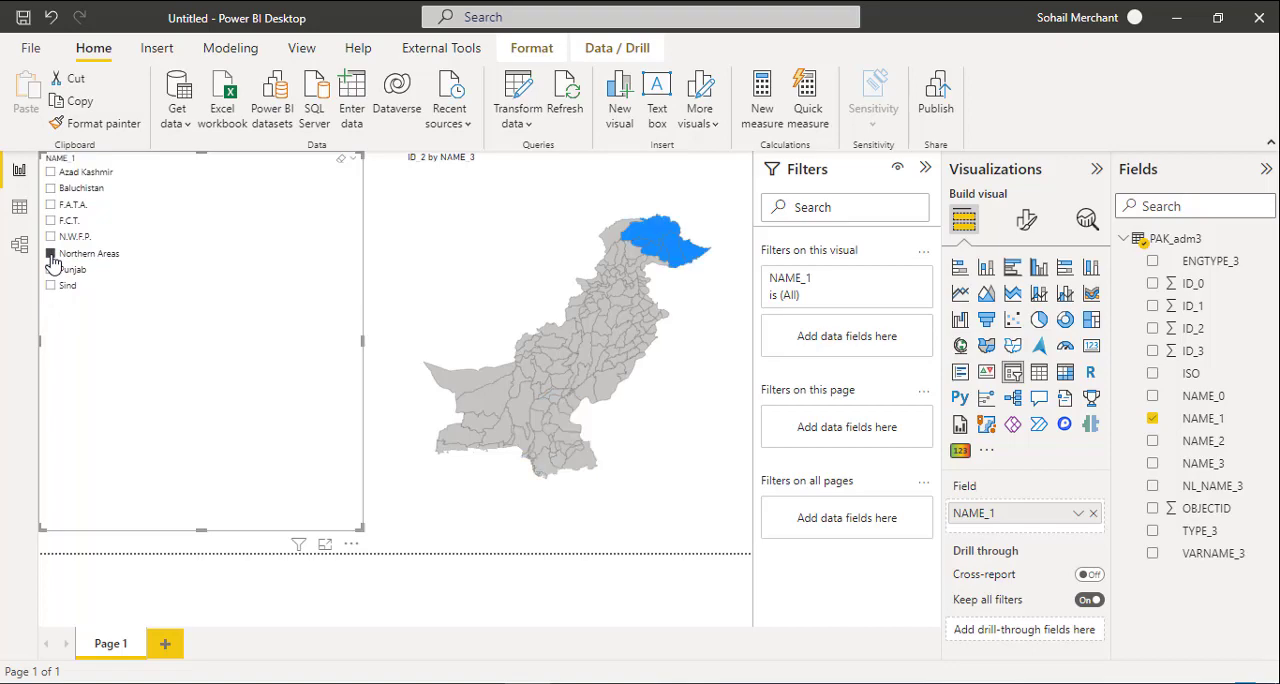